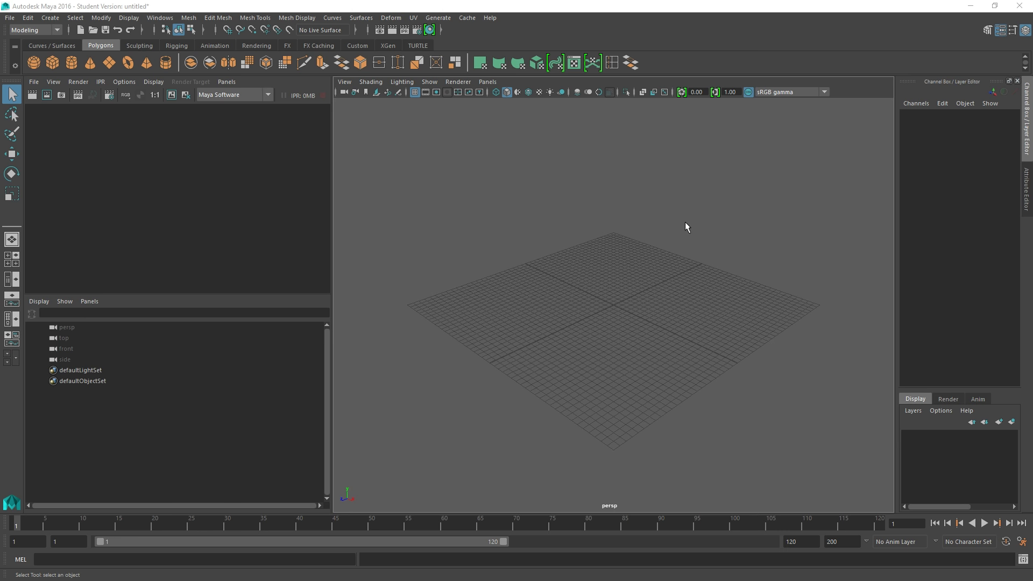
mouse_move(678, 227)
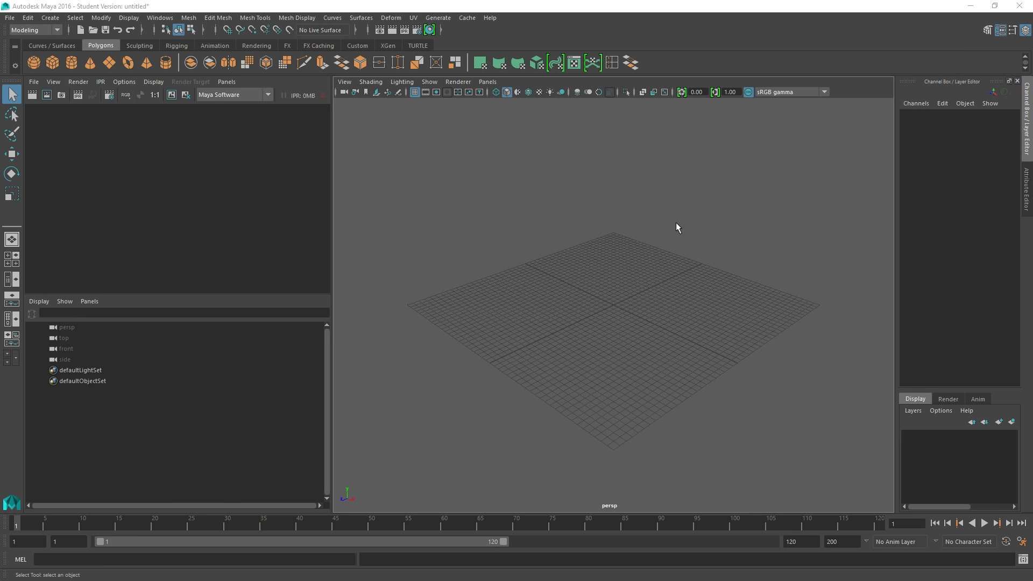
mouse_move(669, 228)
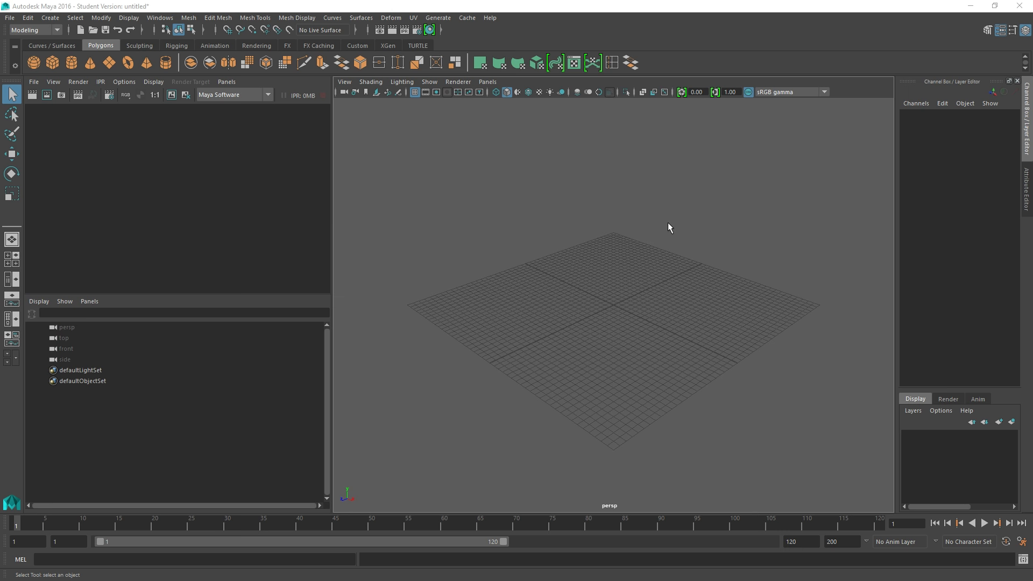
mouse_move(652, 231)
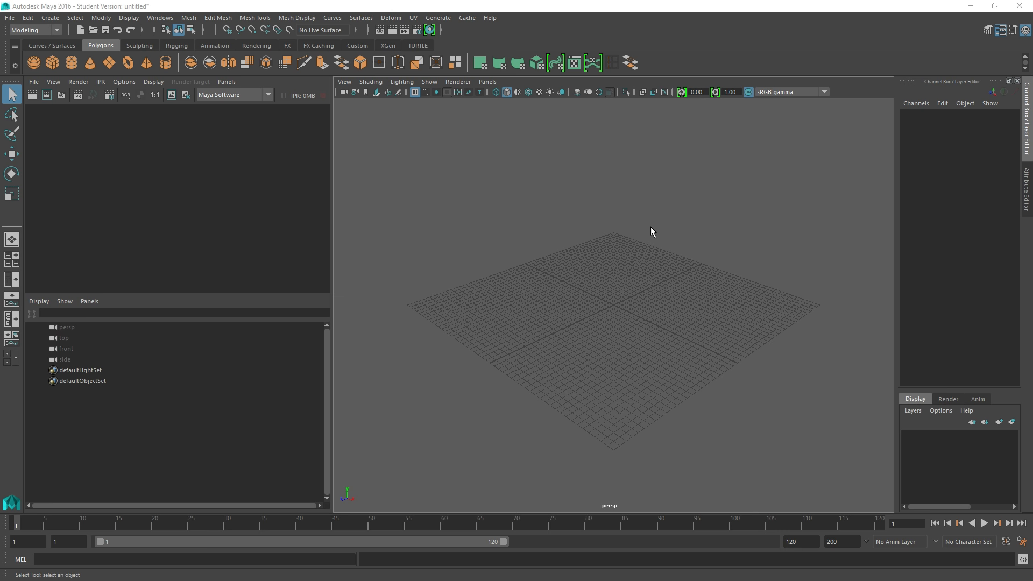
mouse_move(655, 225)
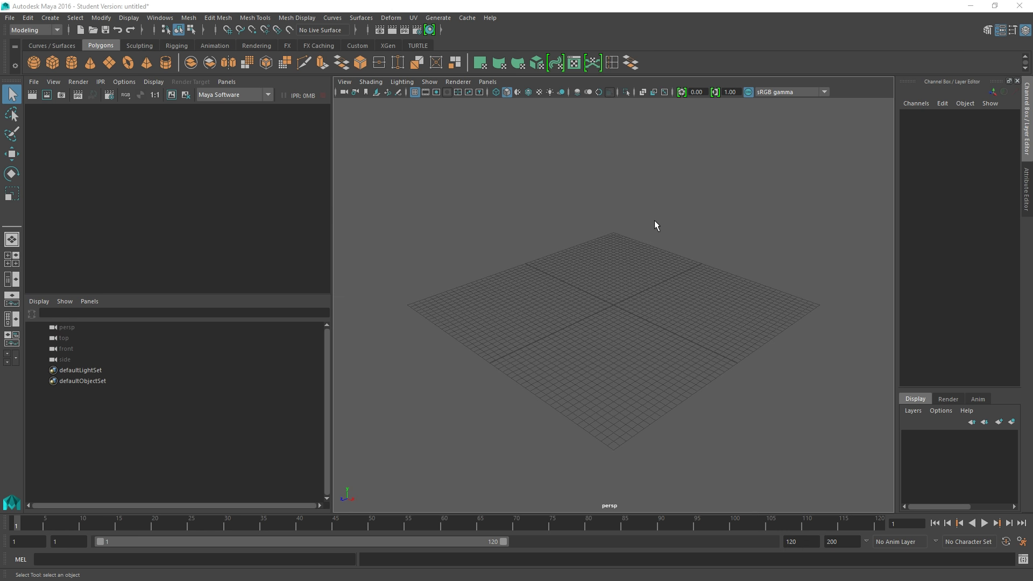
mouse_move(655, 221)
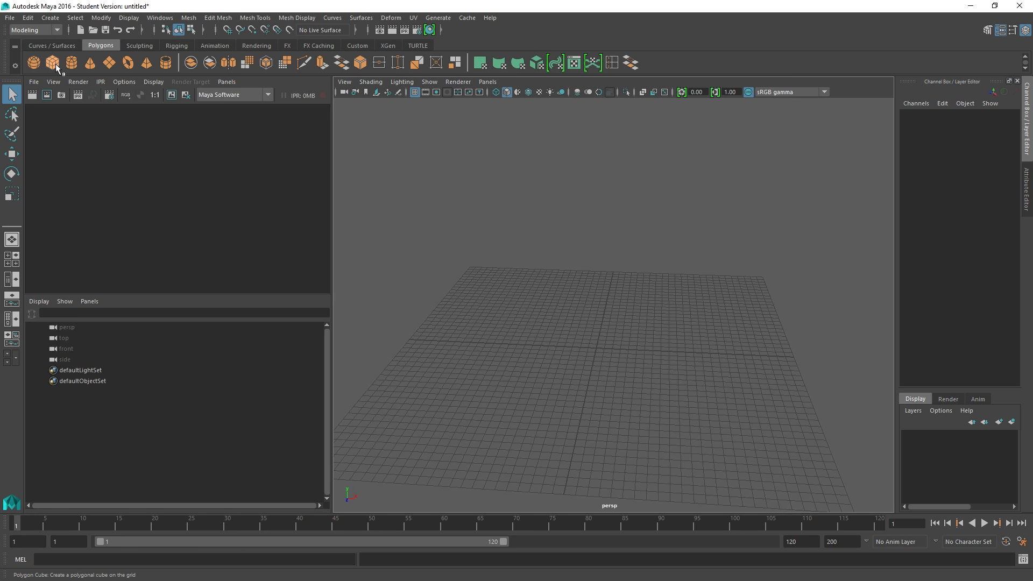
Step: Add a polygon cube from the shelf and show its smooth mesh preview with 3
click(52, 62)
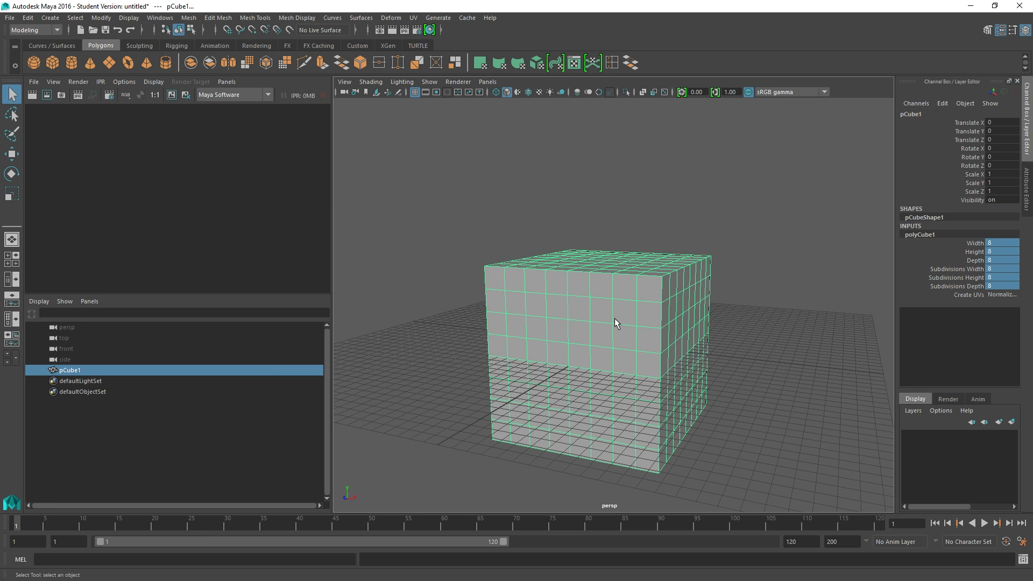
key(3)
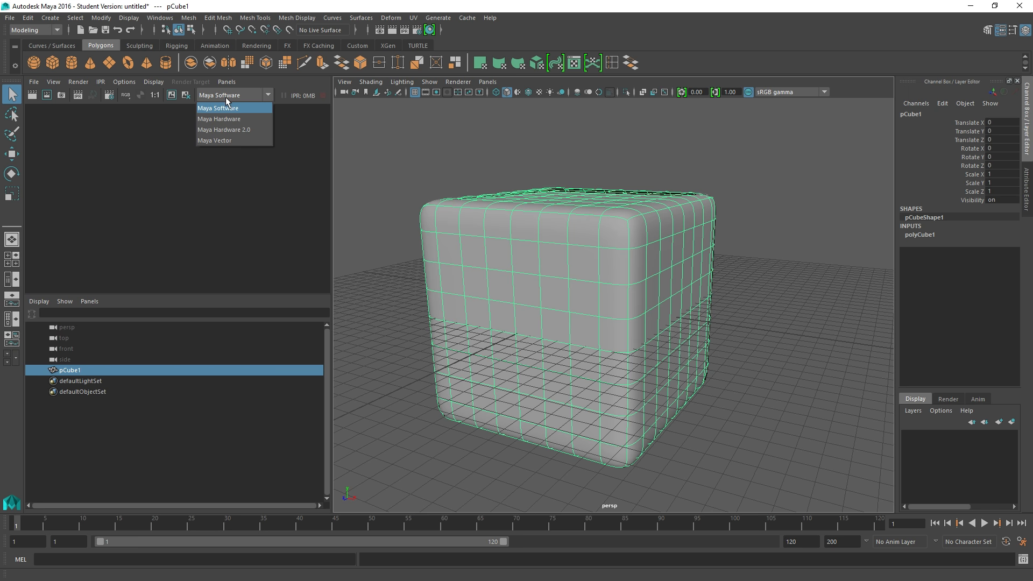
mouse_move(232, 116)
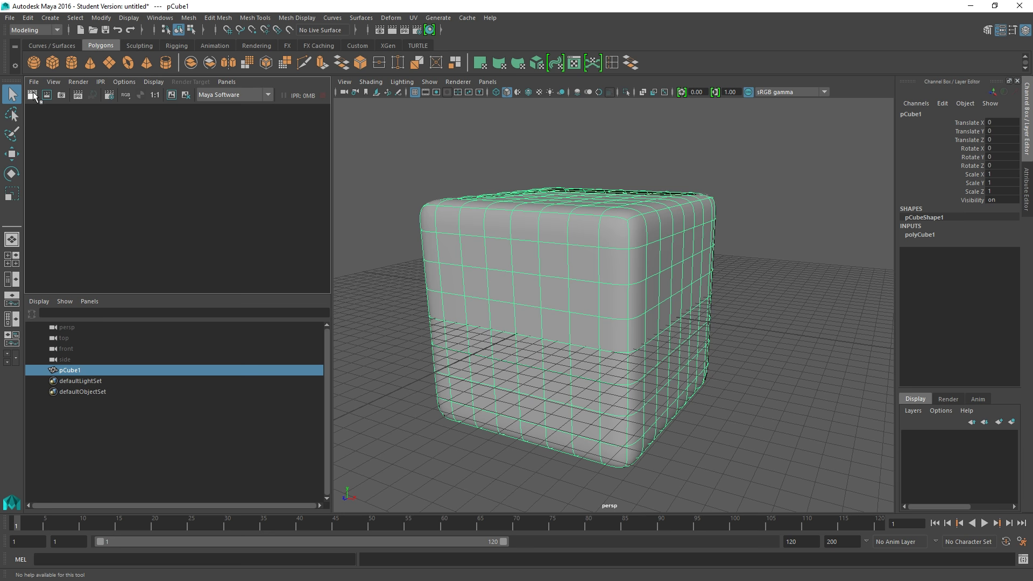
Step: Render the cube with Maya Software, Hardware, Hardware 2.0 and Vector, then return to Software
click(31, 94)
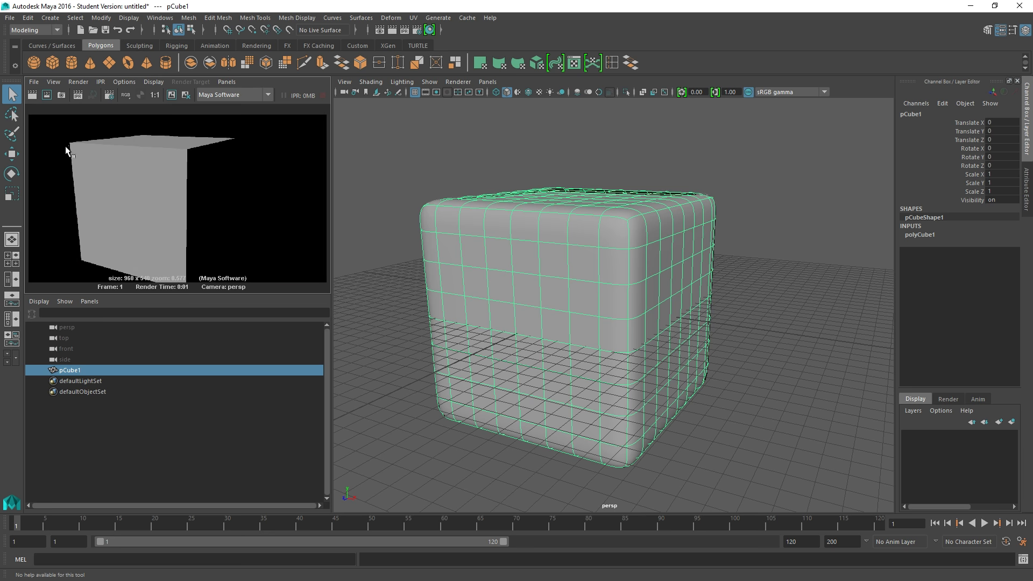
mouse_move(154, 148)
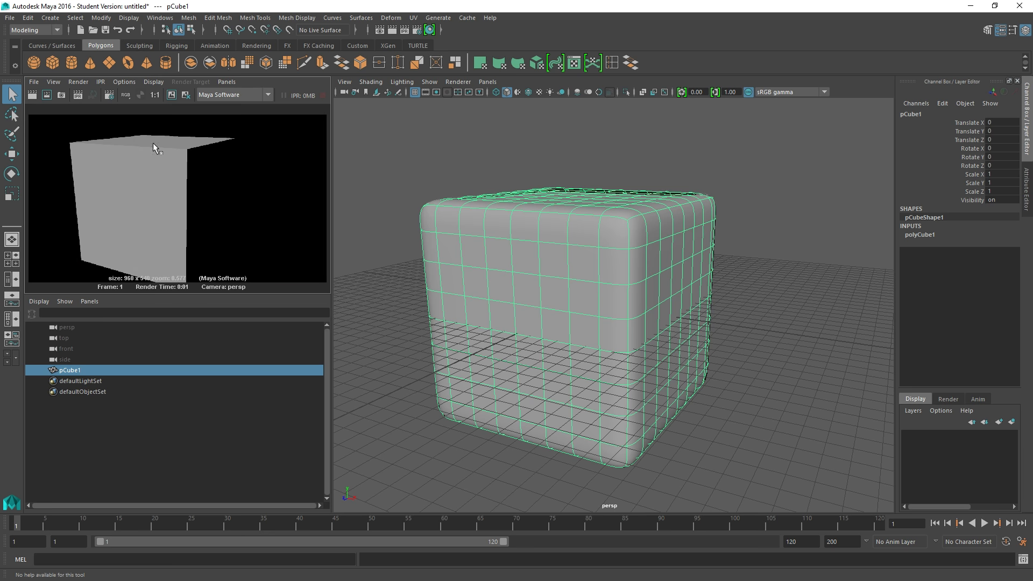
mouse_move(848, 202)
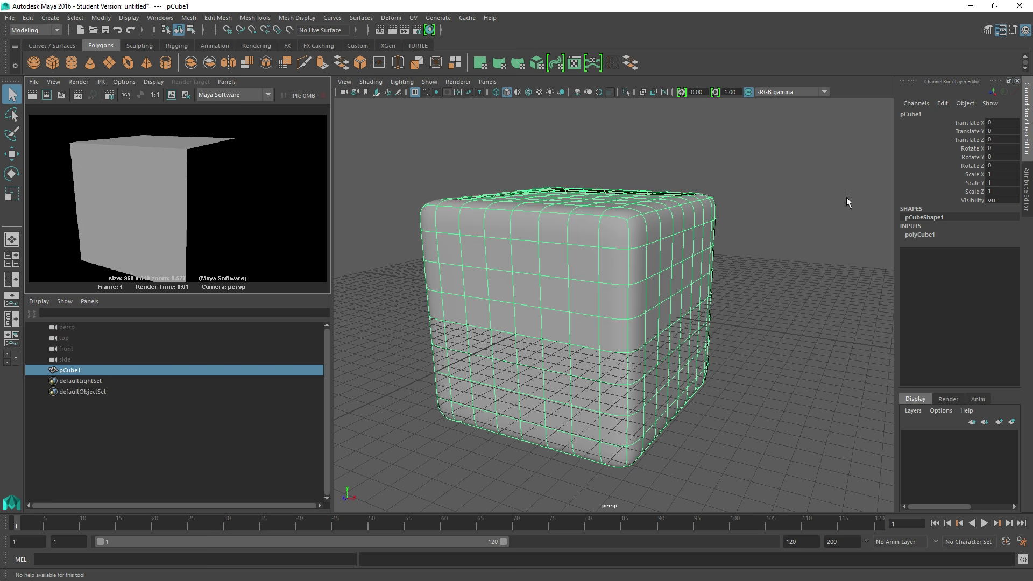
mouse_move(417, 322)
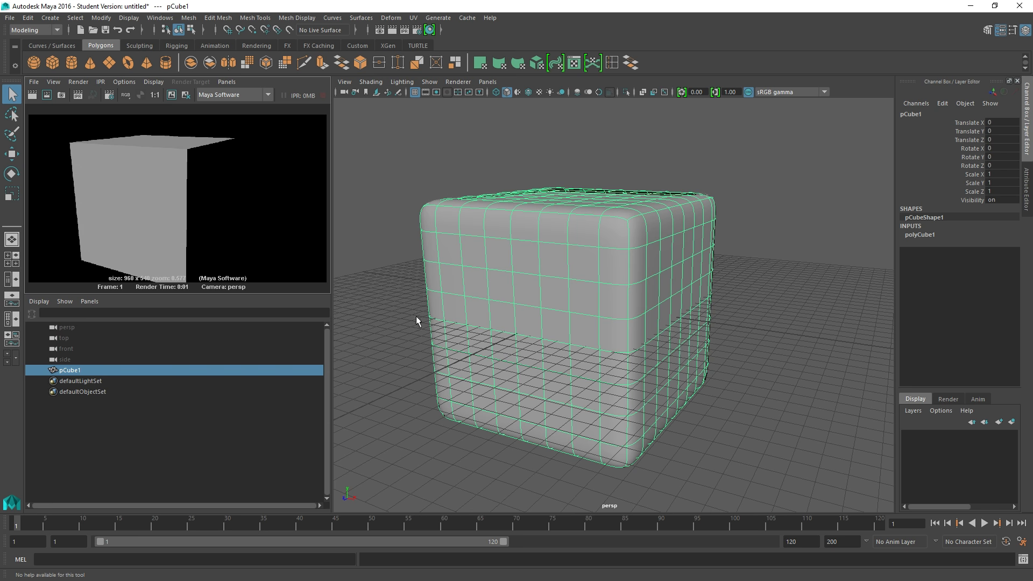
mouse_move(607, 185)
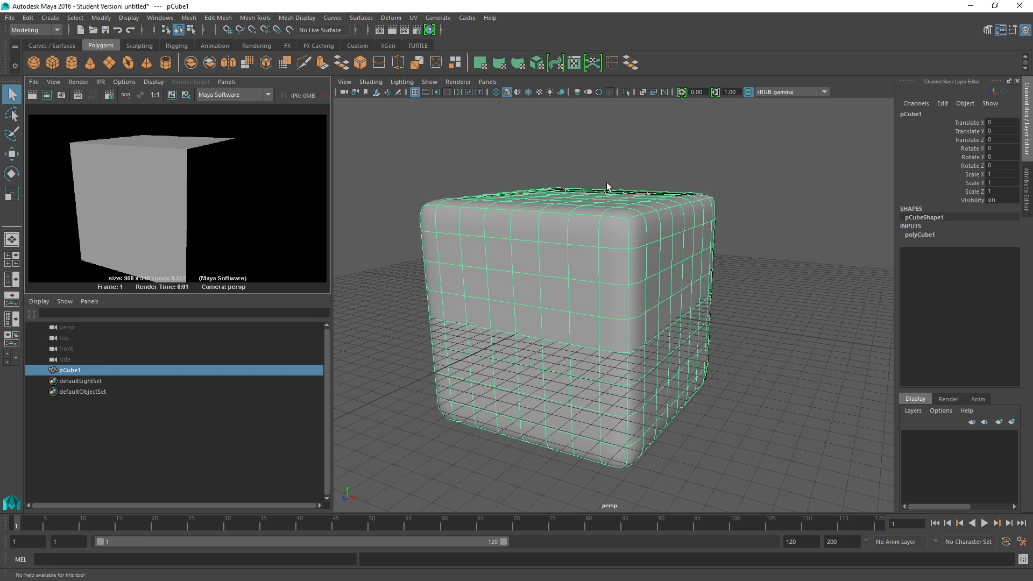
mouse_move(465, 311)
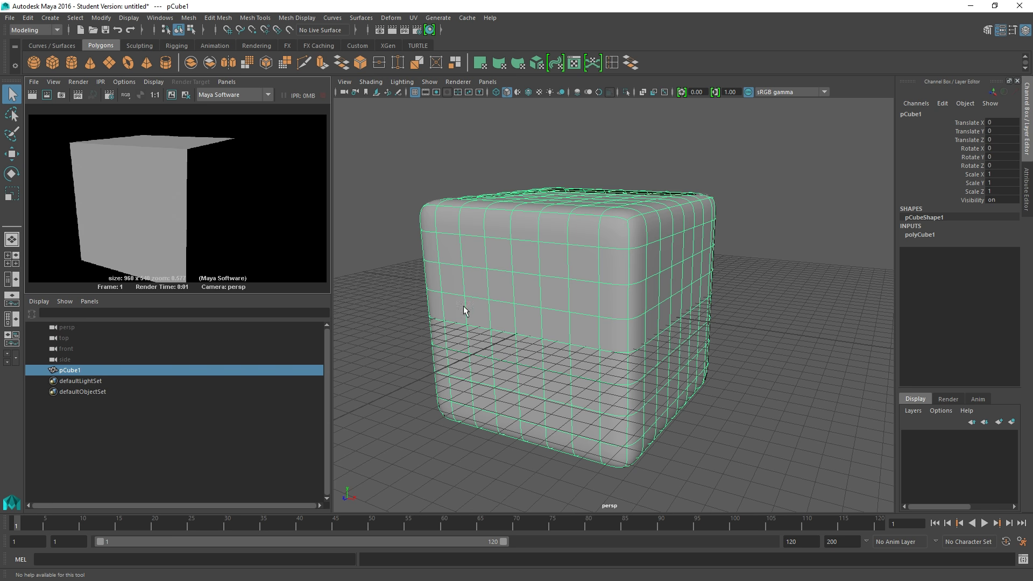
click(234, 95)
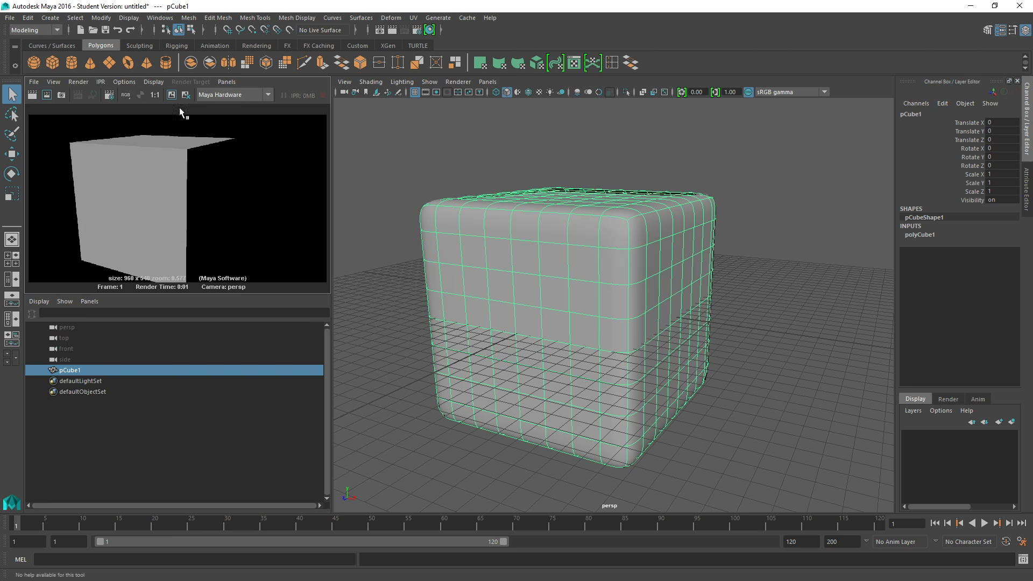
click(266, 94)
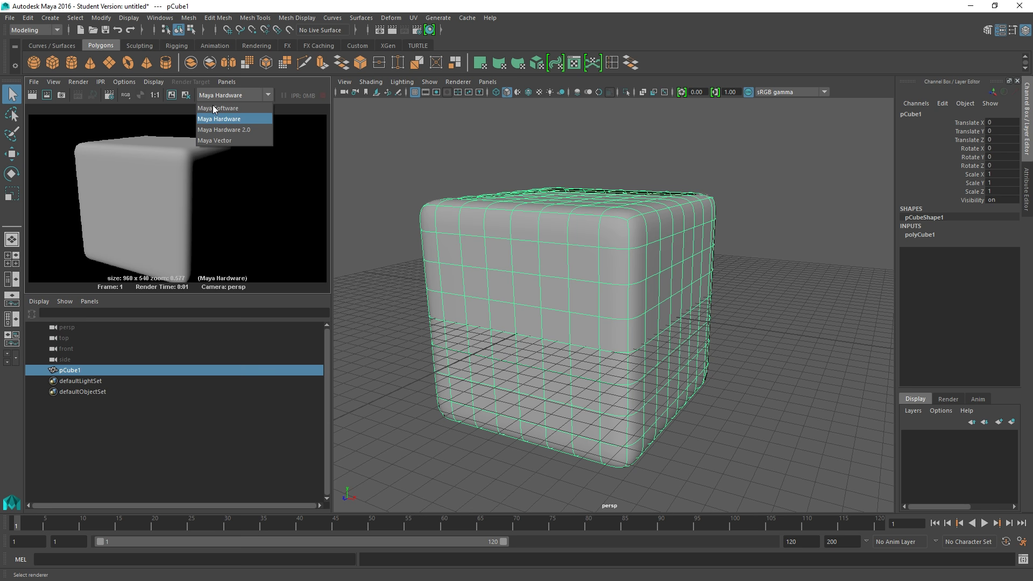
click(224, 130)
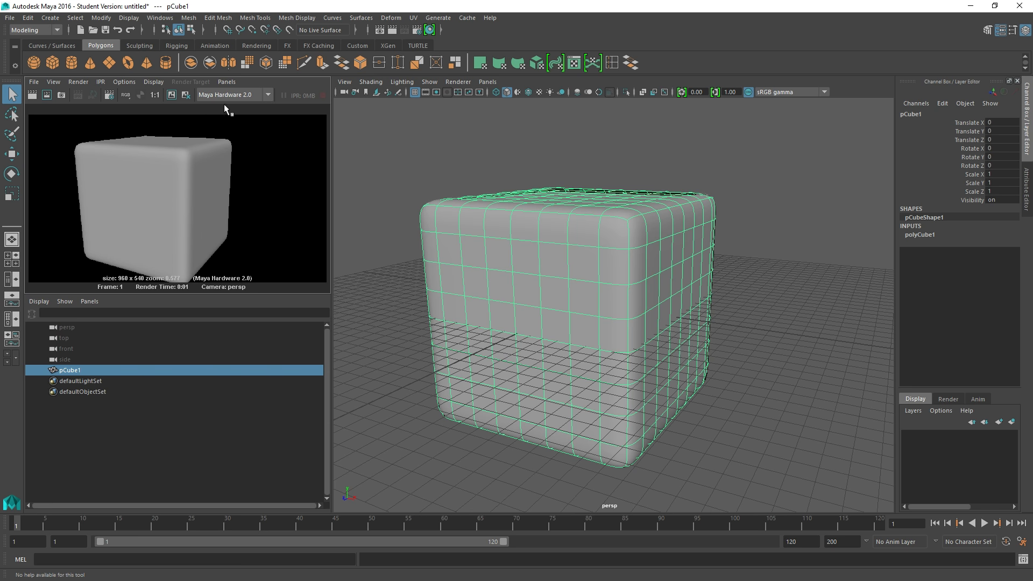
click(232, 94)
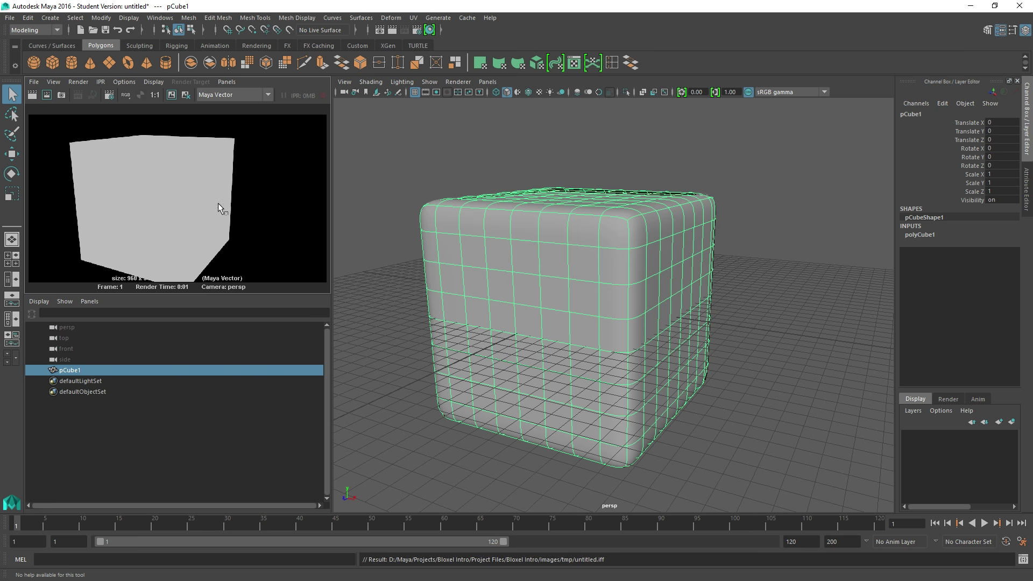
click(267, 94)
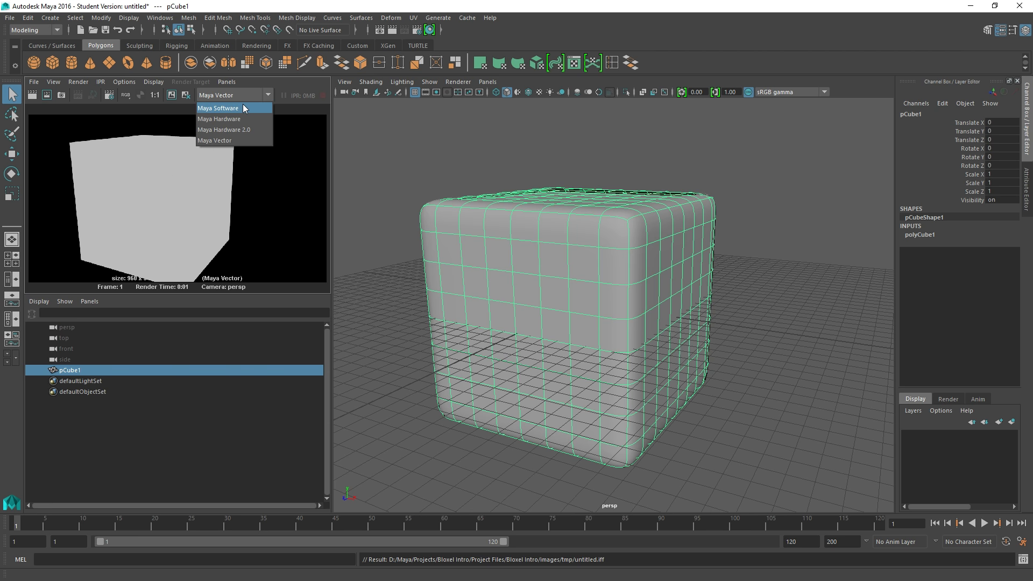
click(217, 107)
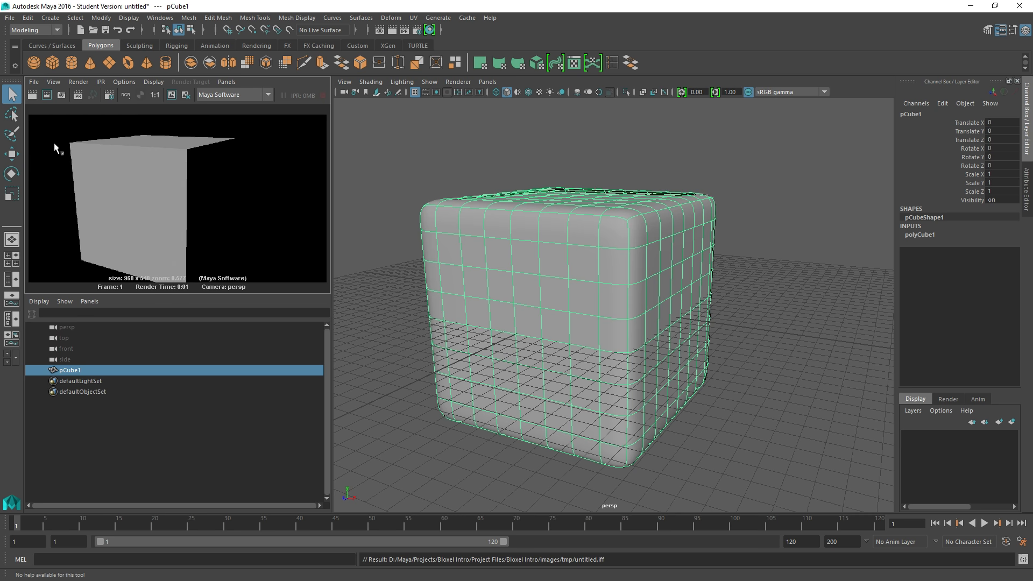
mouse_move(545, 266)
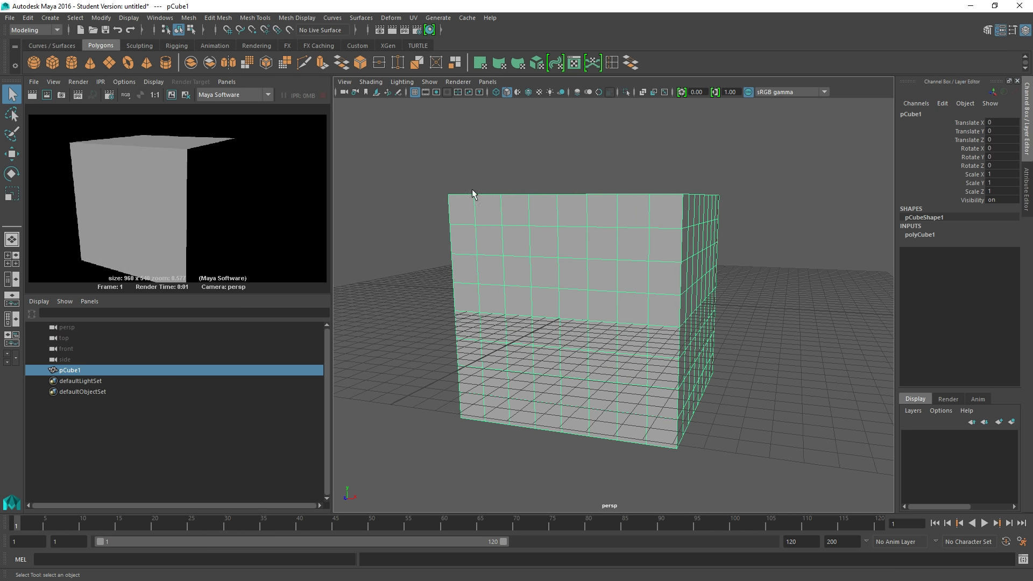
mouse_move(545, 300)
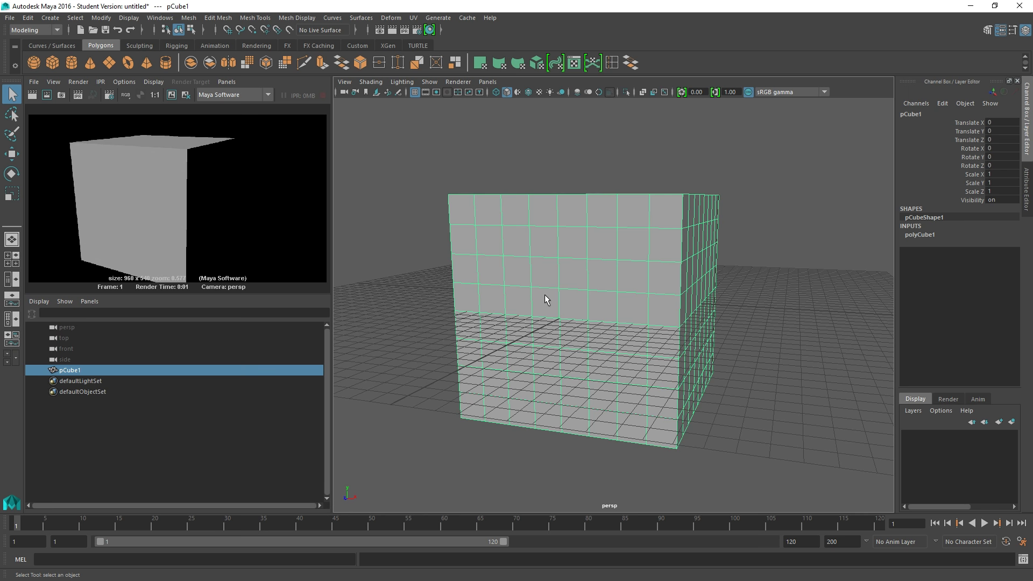
Step: Open the Subdiv Proxy option box from the Mesh menu and reset its settings
click(188, 17)
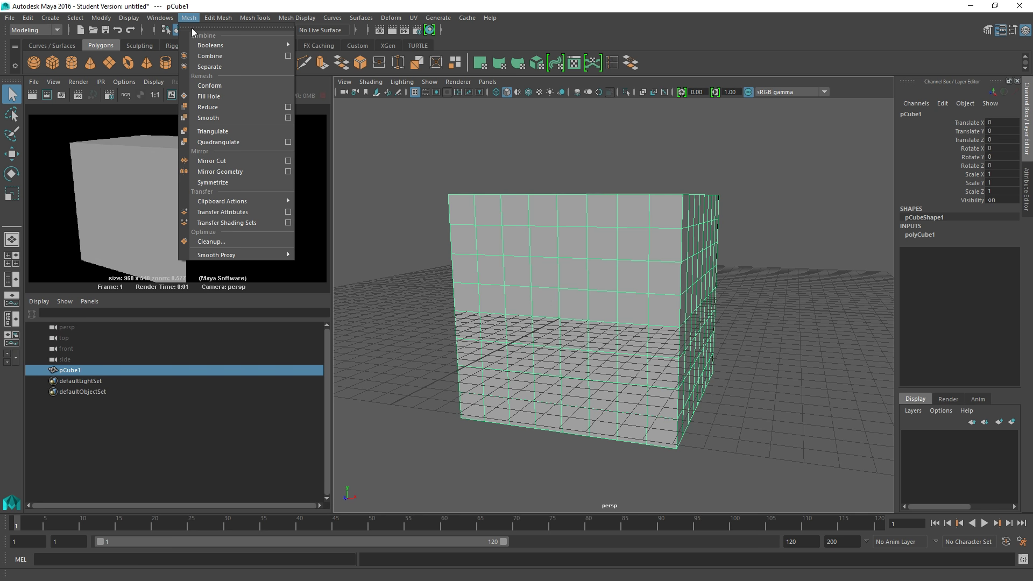
mouse_move(215, 255)
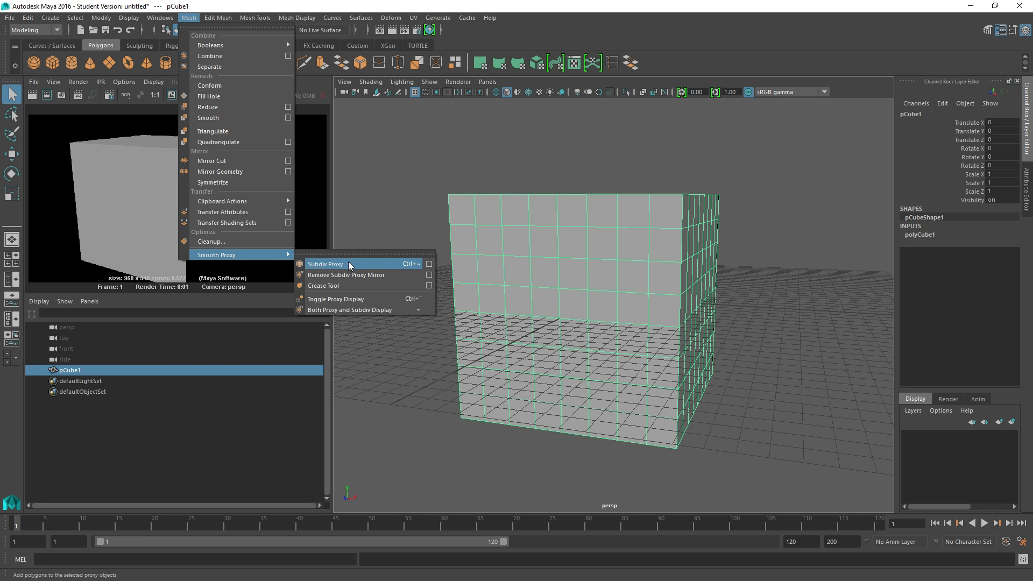
mouse_move(340, 266)
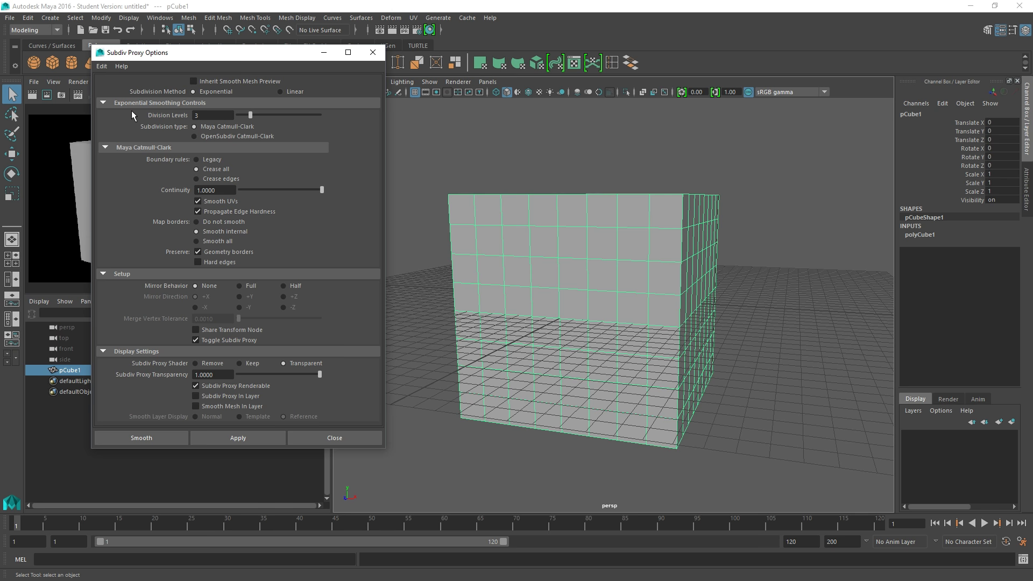
click(102, 65)
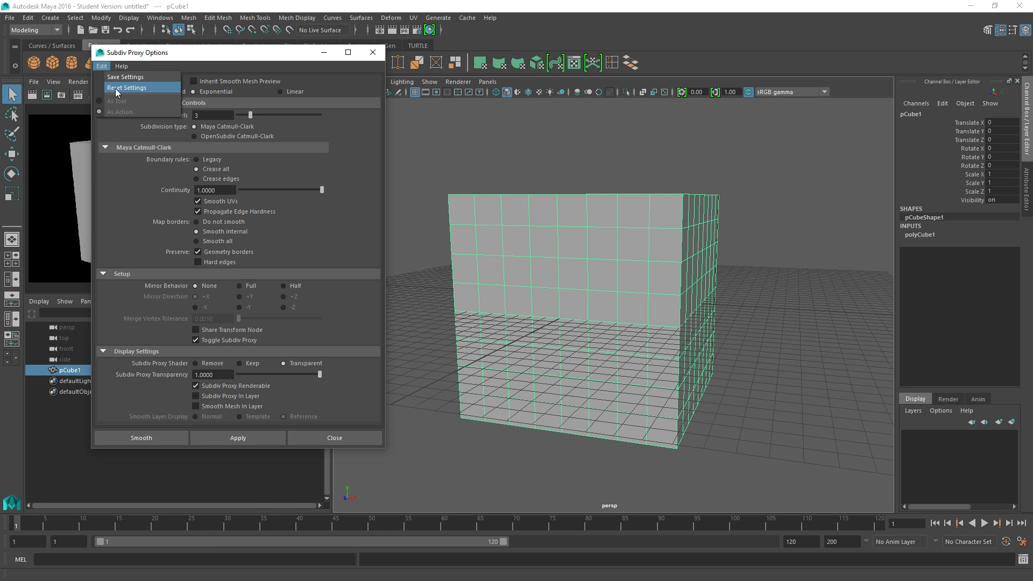
click(126, 88)
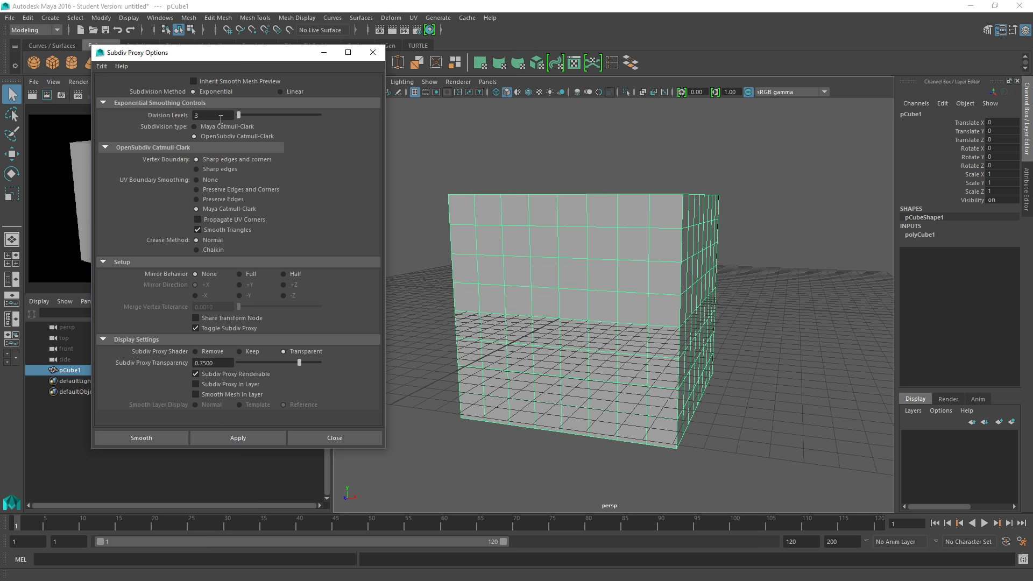
mouse_move(221, 126)
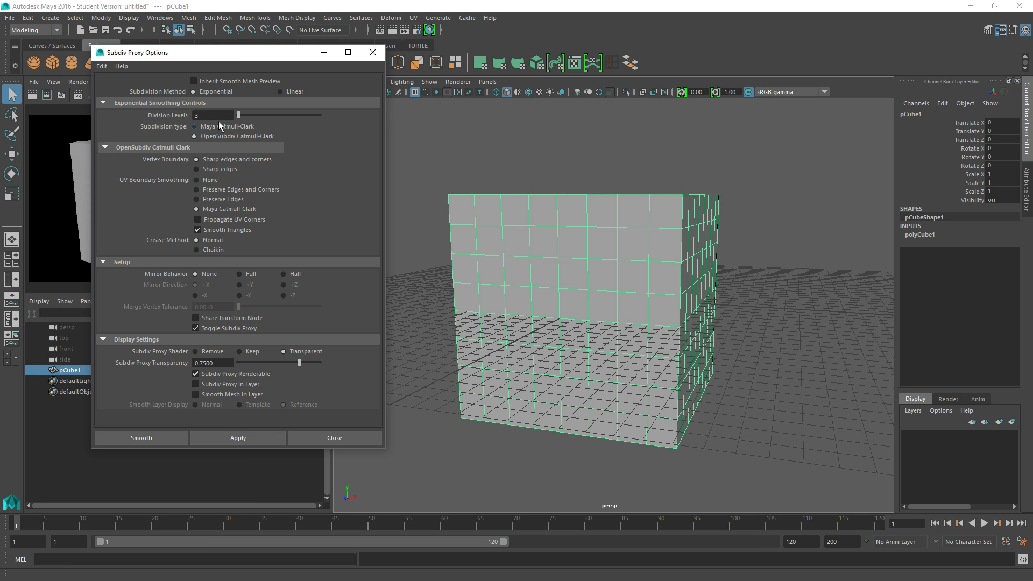
mouse_move(222, 129)
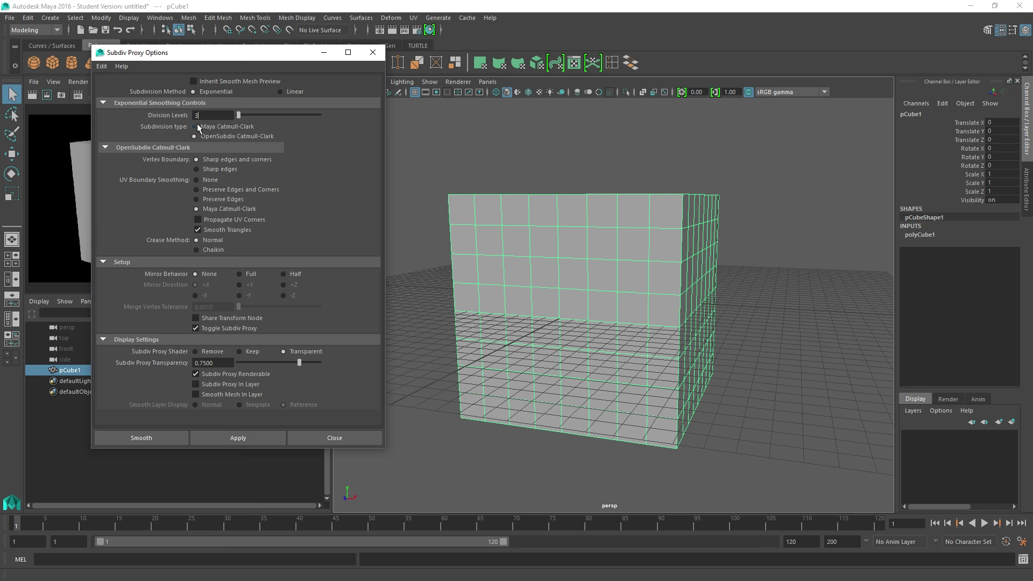
mouse_move(232, 132)
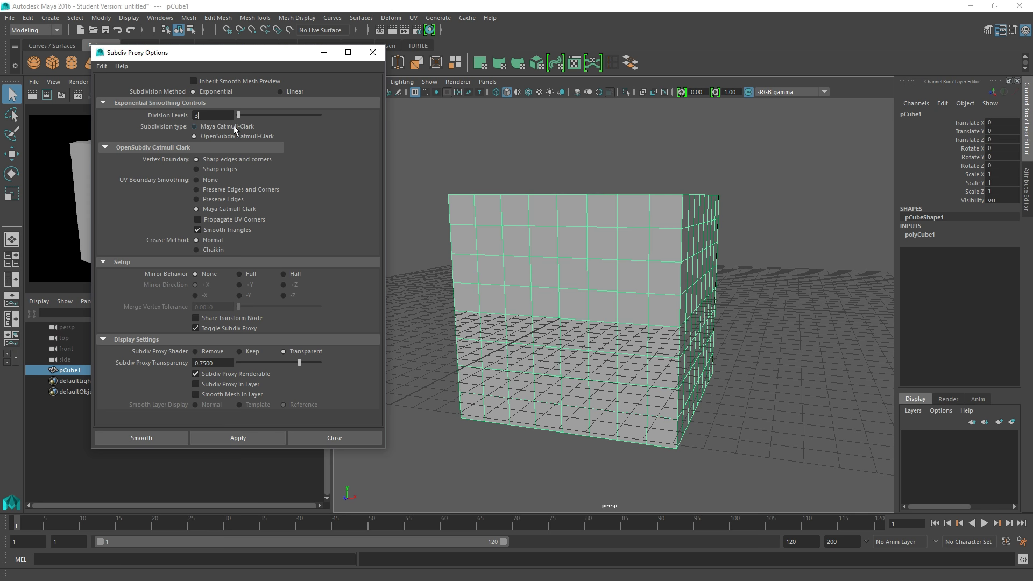
mouse_move(216, 127)
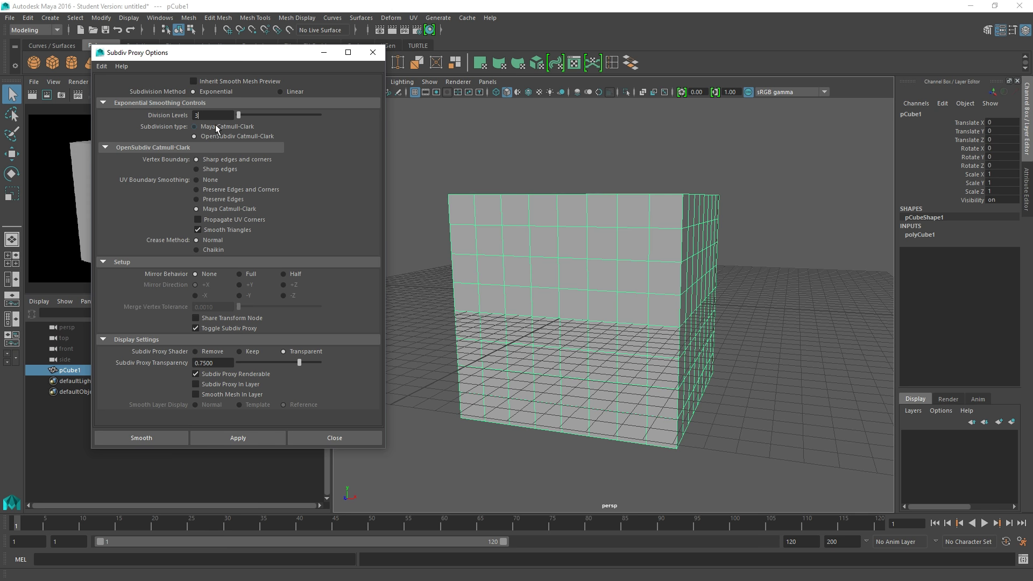
mouse_move(229, 130)
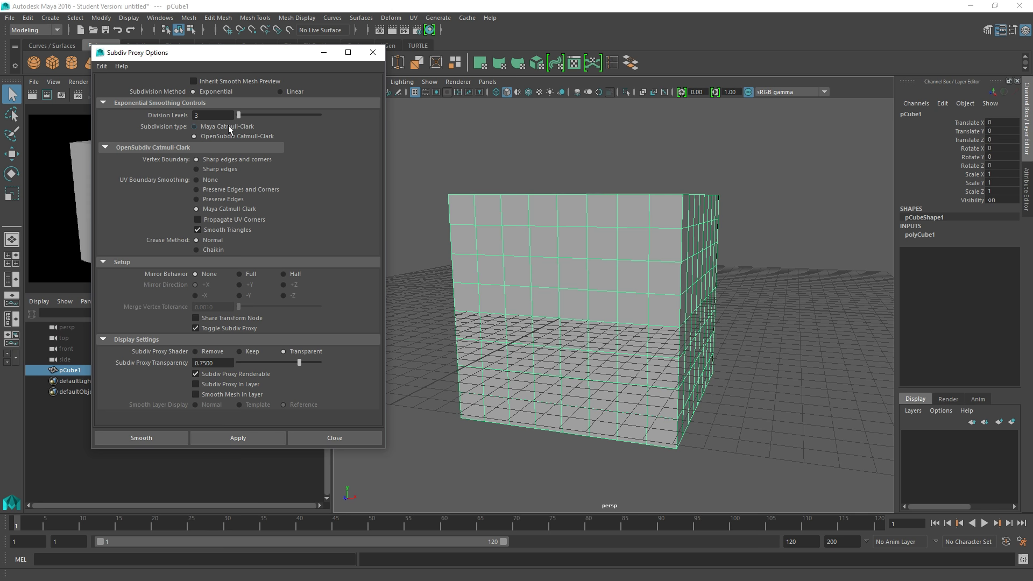
Step: Choose Maya Catmull-Clark subdivision and enable Propagate Edge Hardness
click(196, 126)
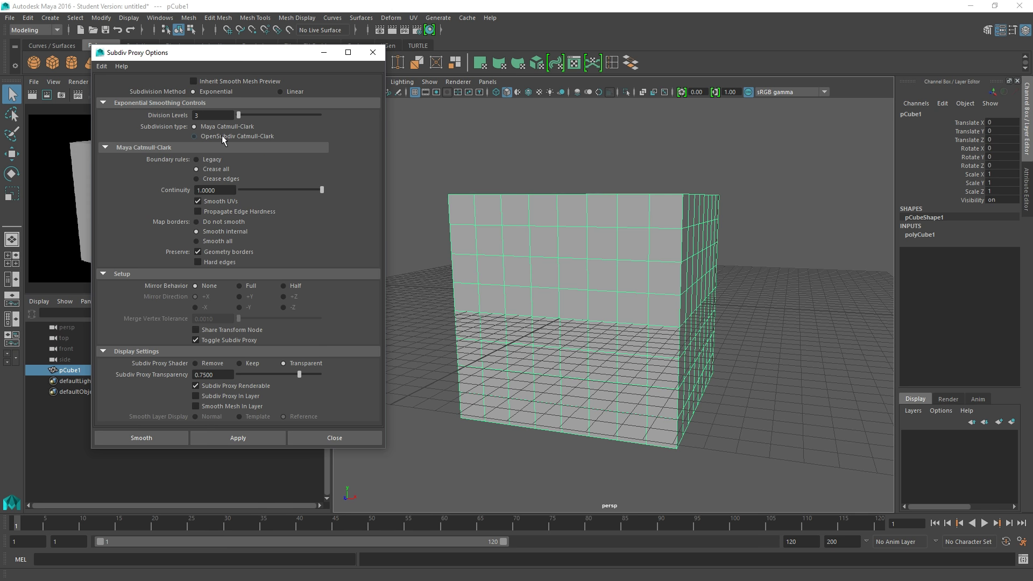
mouse_move(243, 141)
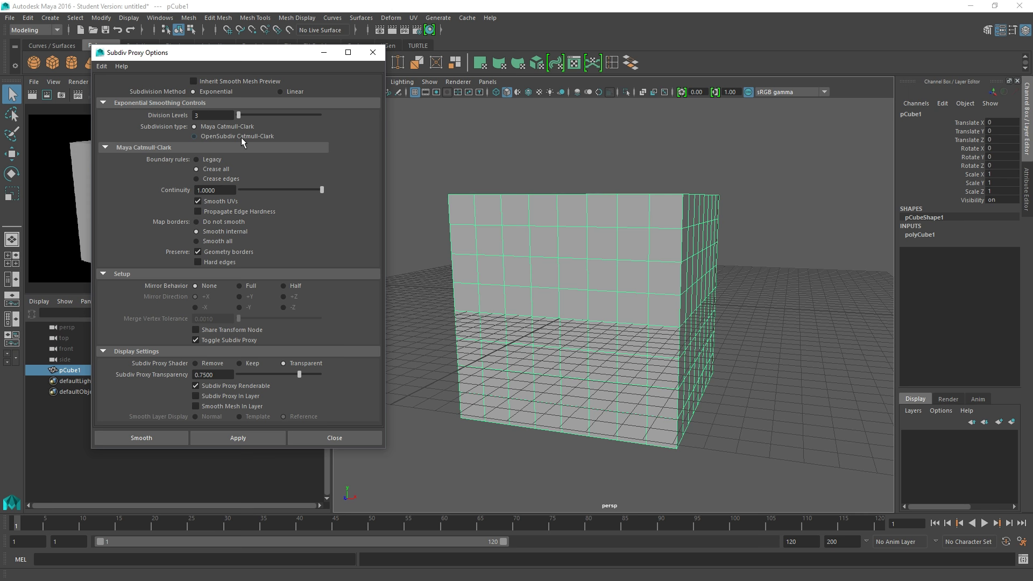
mouse_move(258, 140)
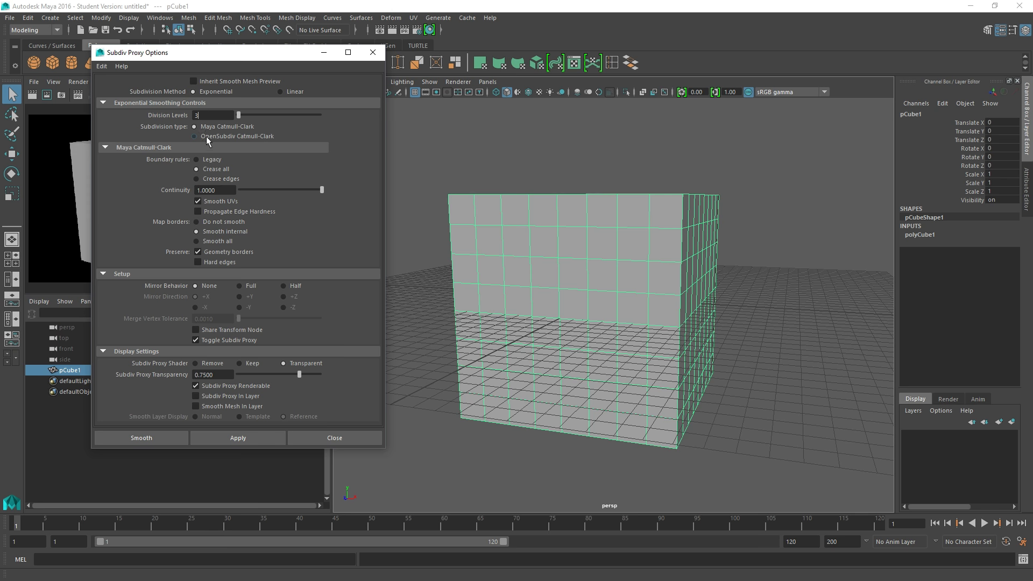
mouse_move(262, 128)
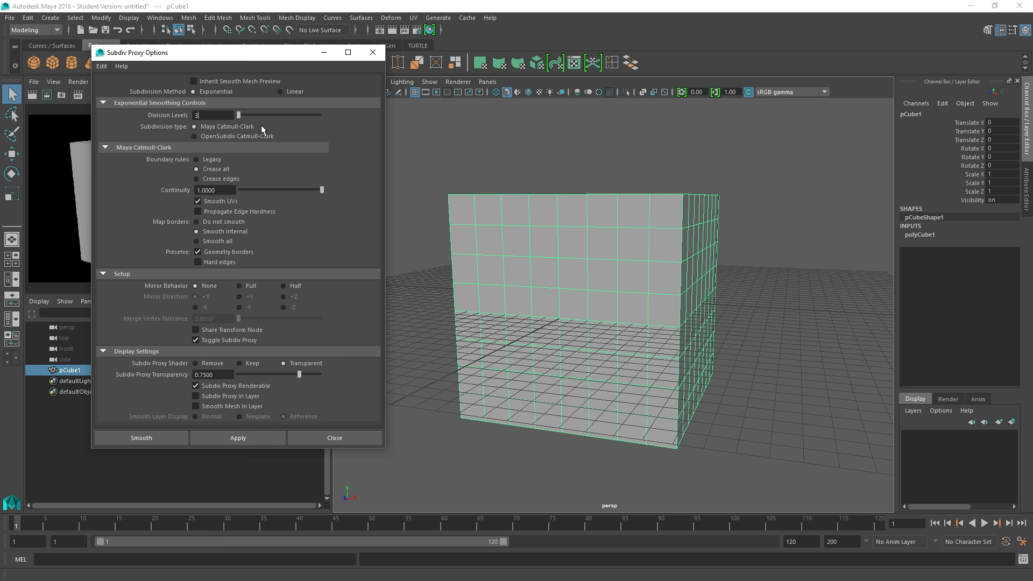
mouse_move(251, 132)
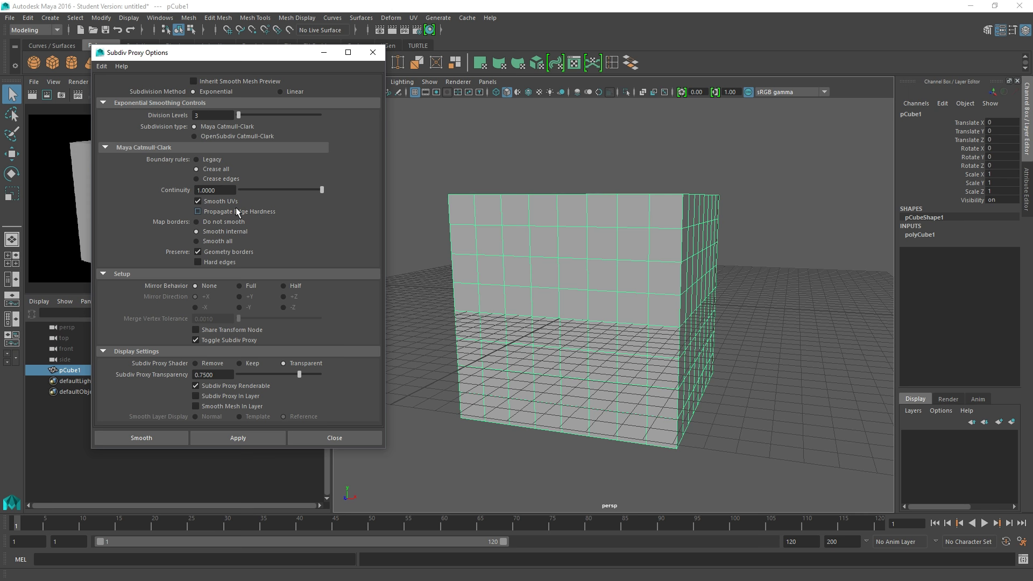
click(197, 211)
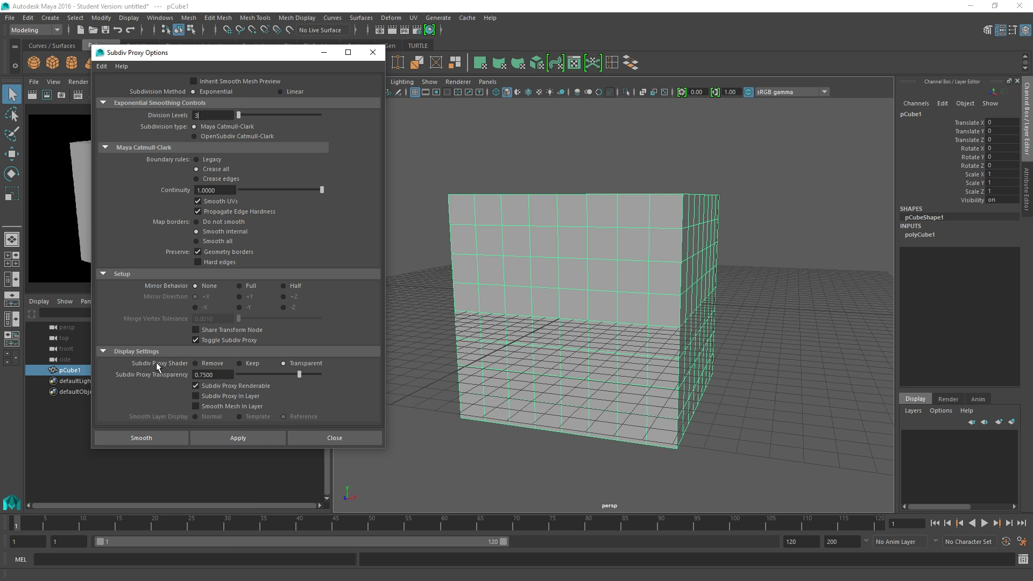
mouse_move(145, 377)
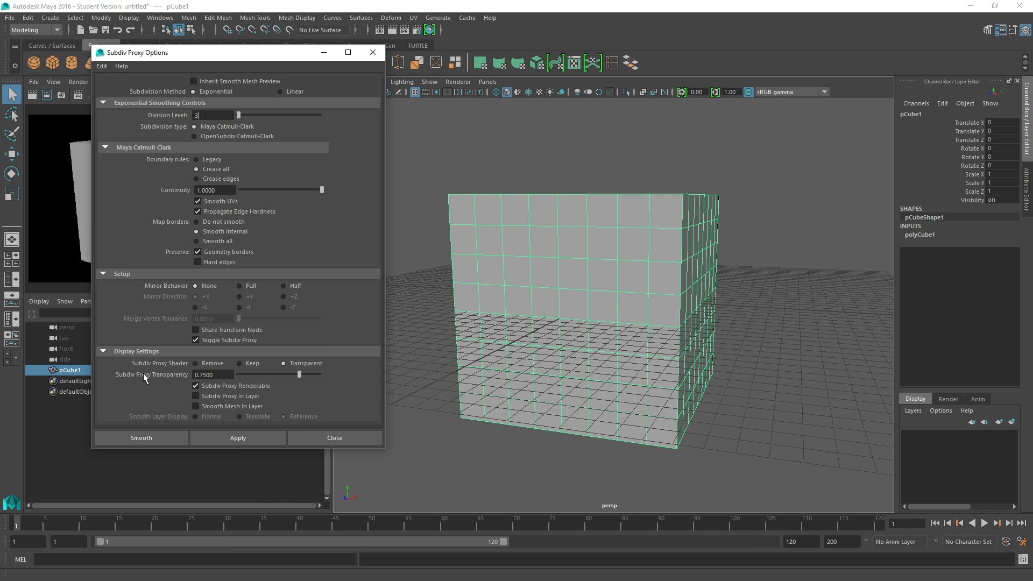
mouse_move(176, 368)
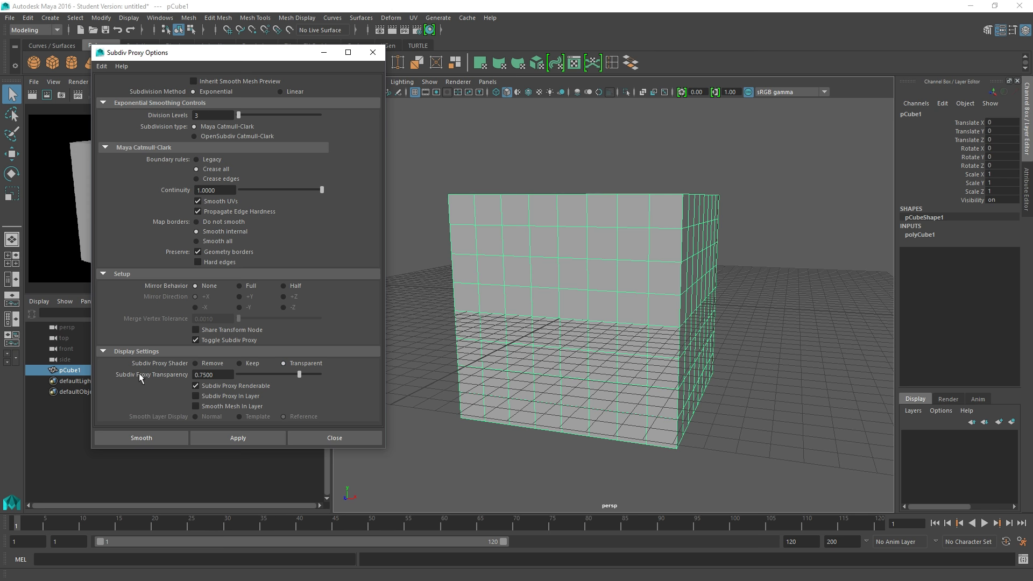
mouse_move(167, 381)
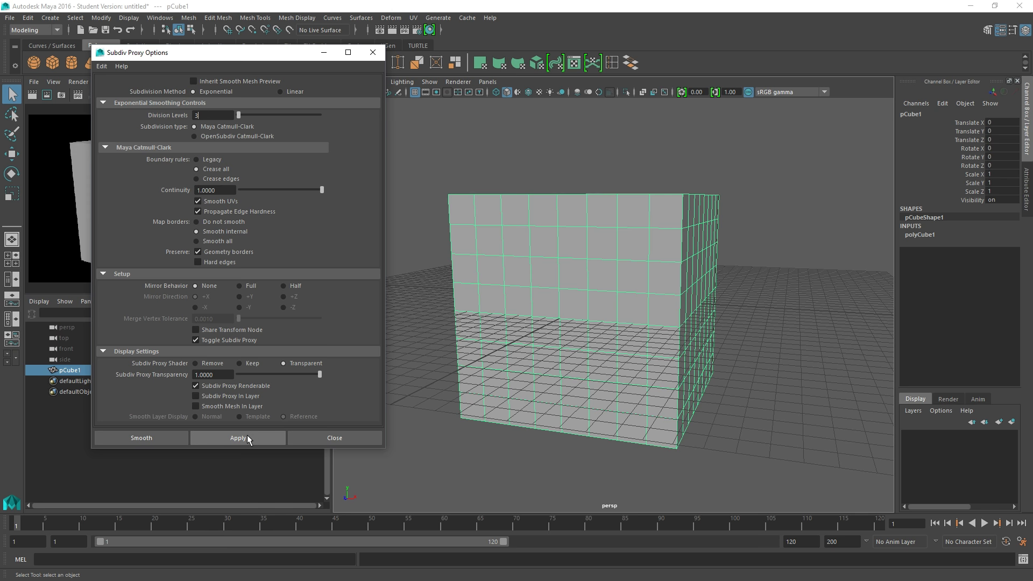
Step: Apply the Subdiv Proxy, producing a smoothed cube inside a transparent proxy cage
click(237, 438)
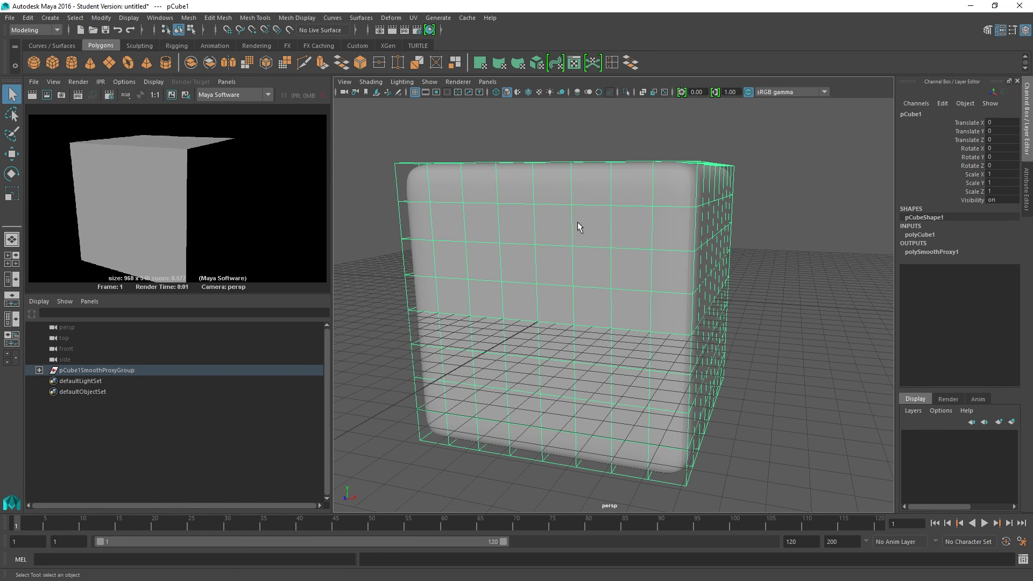
click(159, 17)
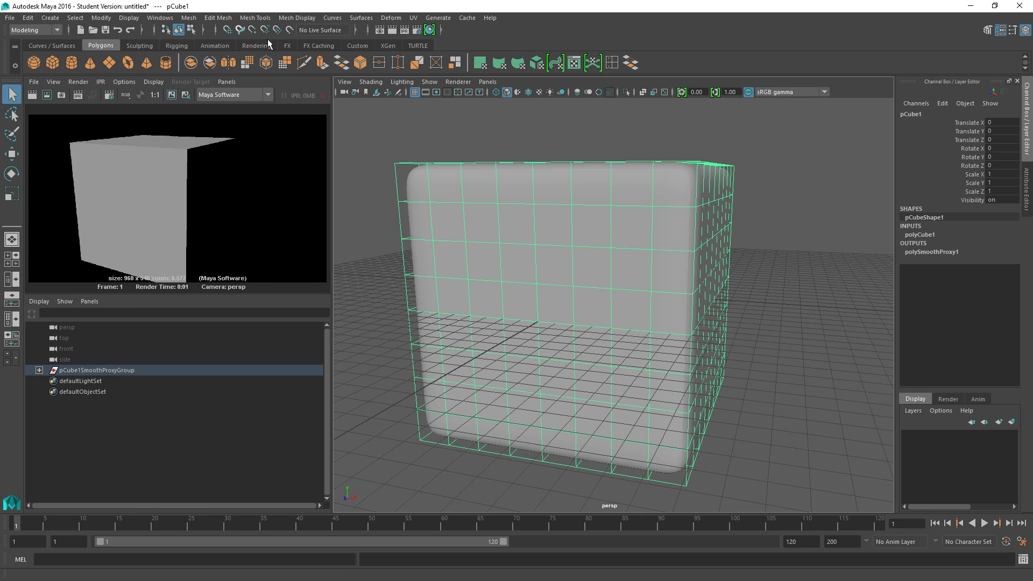
mouse_move(160, 17)
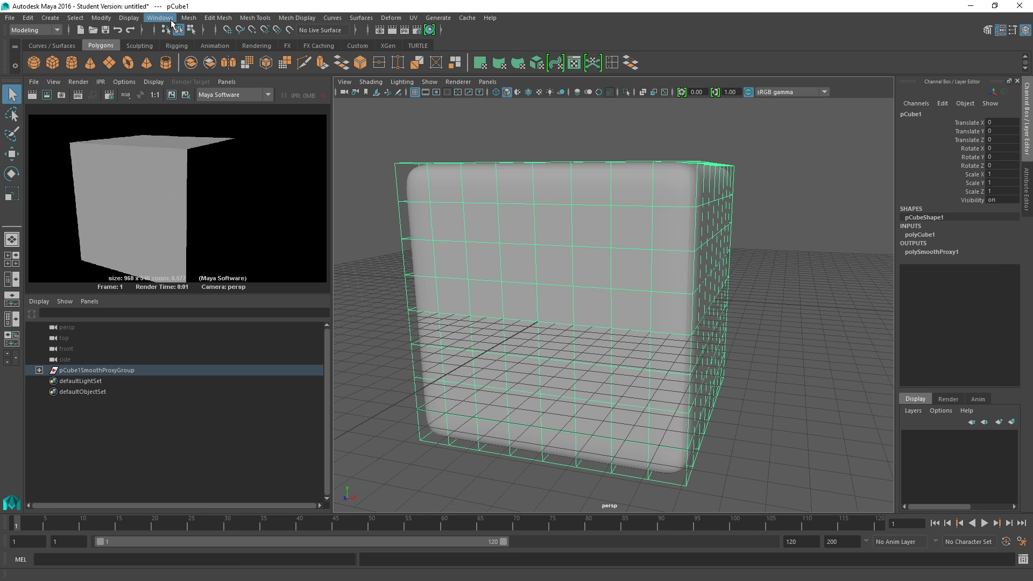
Step: Open the Crease Set Editor and switch the proxy cube to edge selection
click(159, 17)
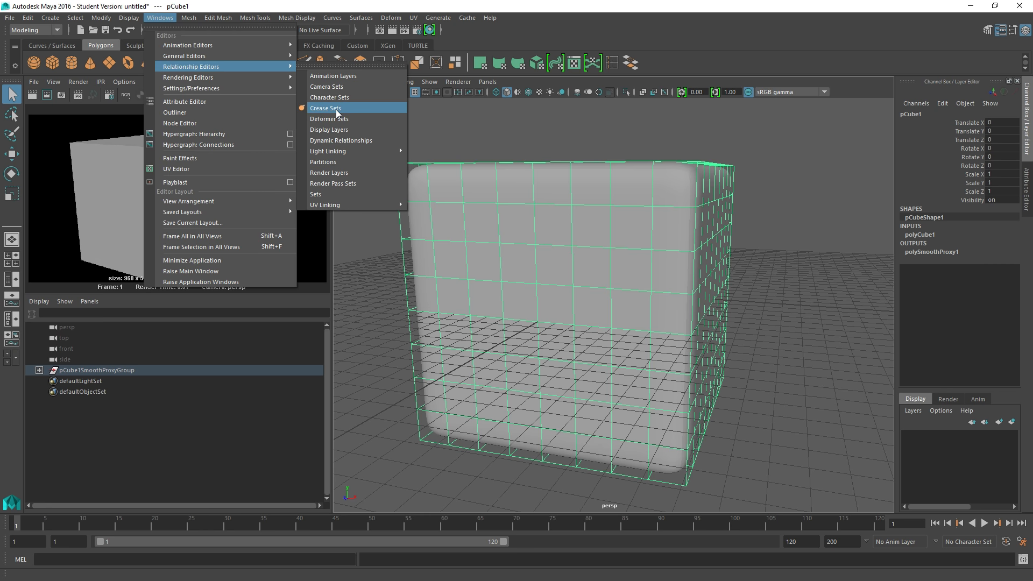
click(326, 108)
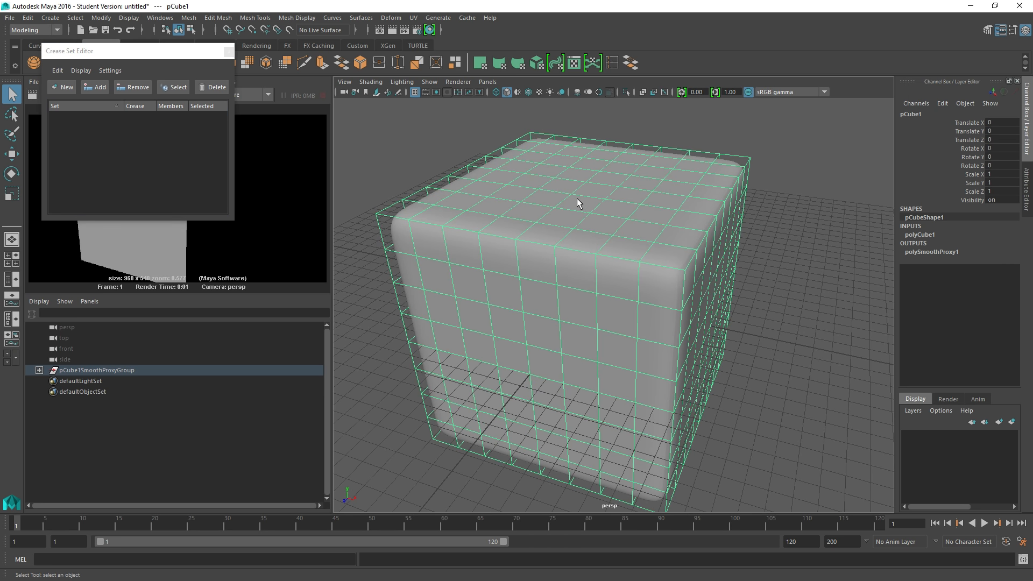
mouse_move(62, 87)
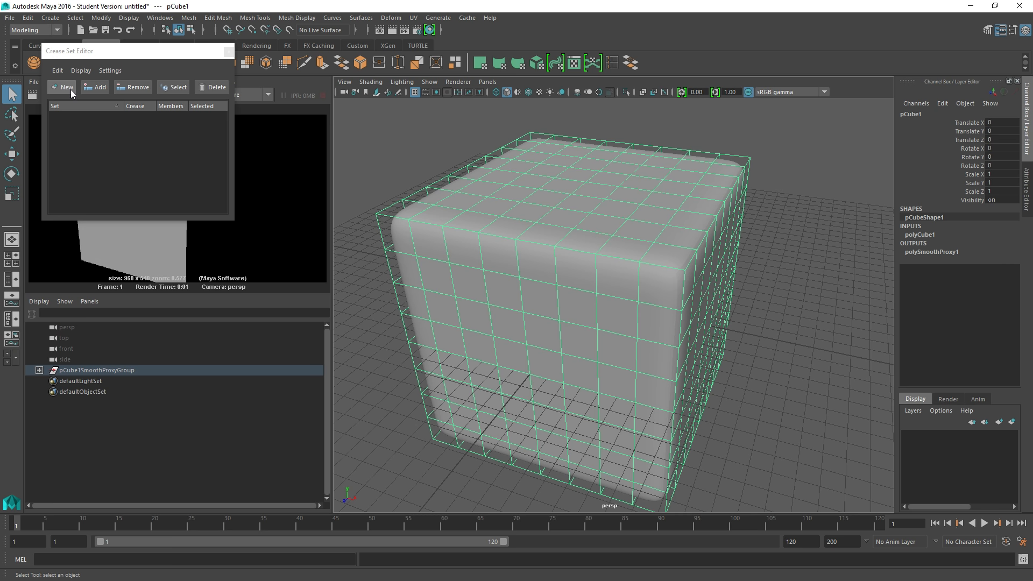
mouse_move(100, 91)
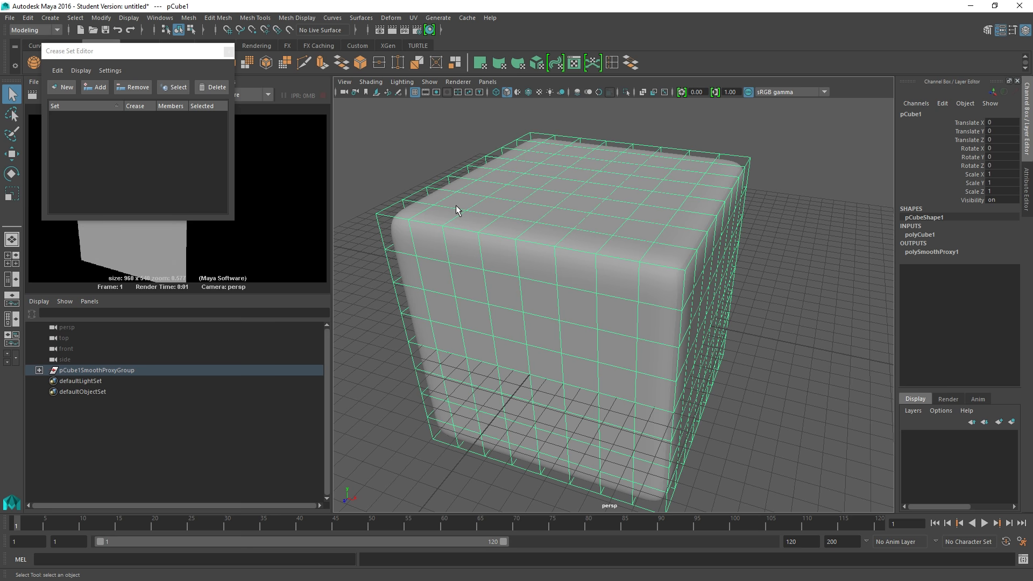
right_click(526, 221)
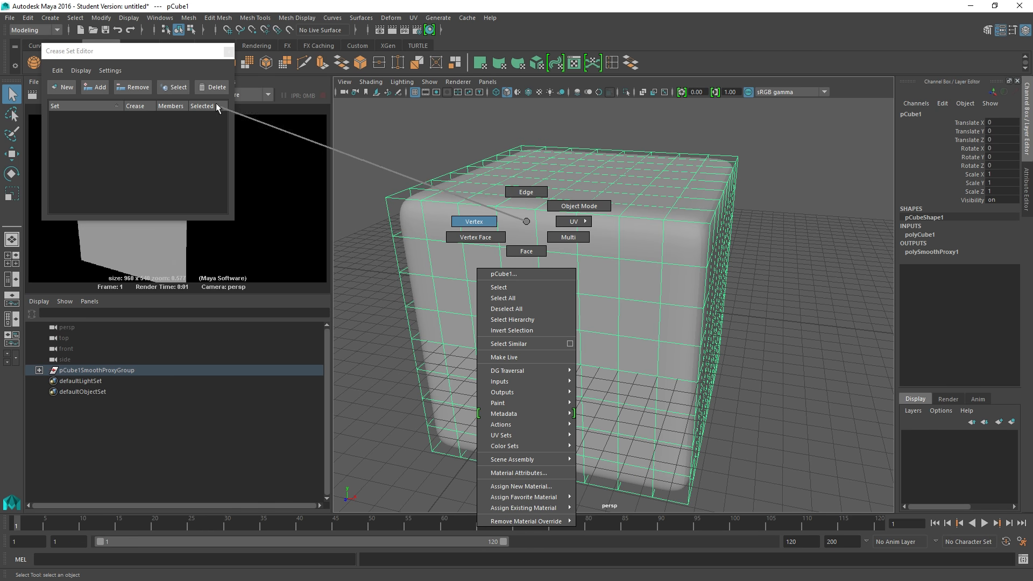
mouse_move(526, 226)
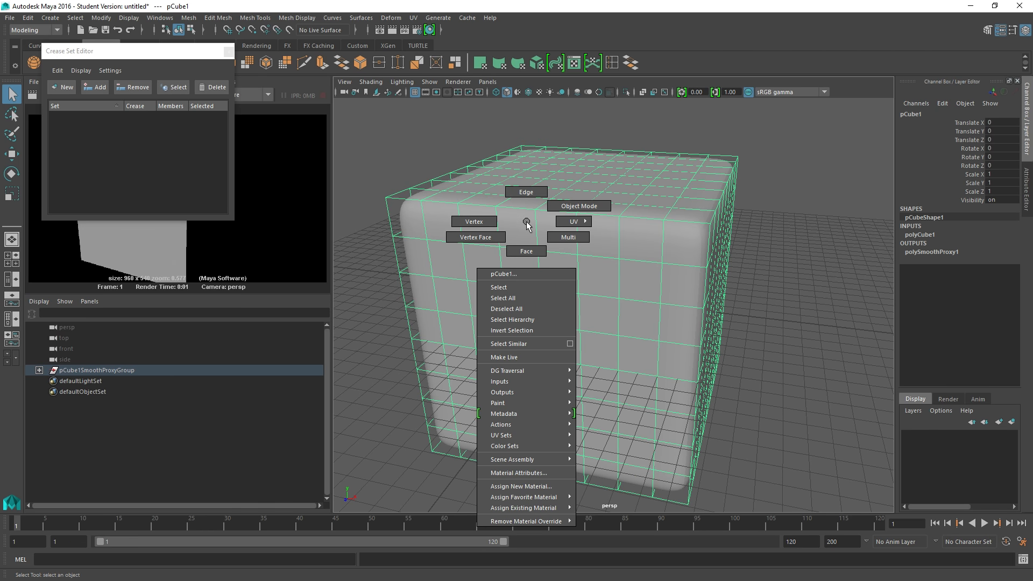
mouse_move(526, 192)
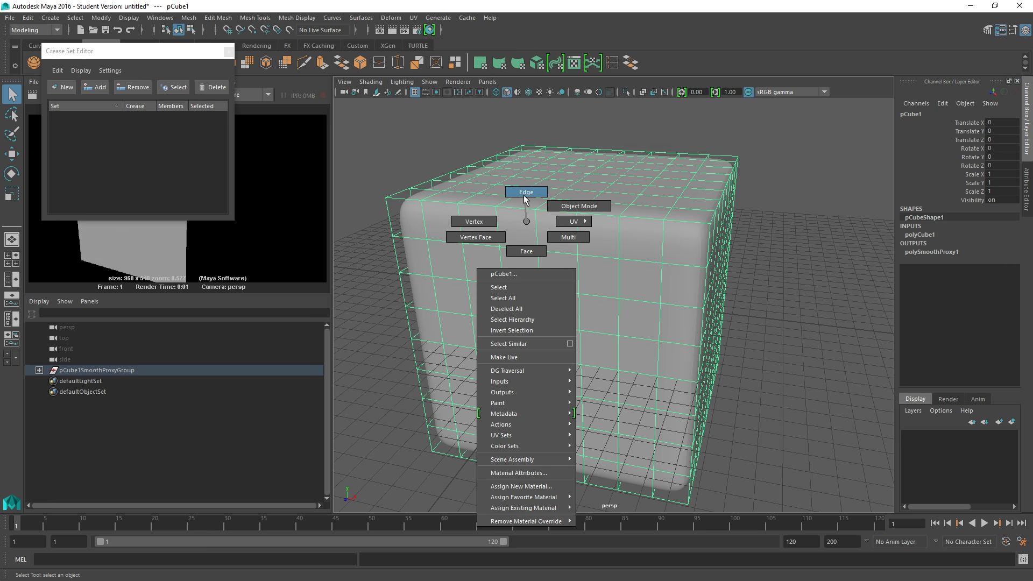
click(525, 192)
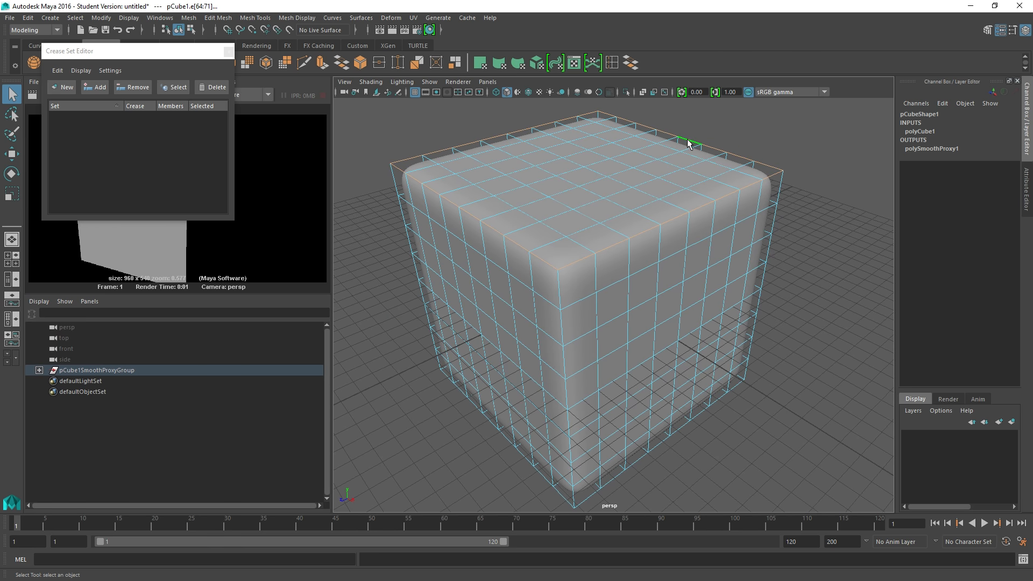
mouse_move(394, 166)
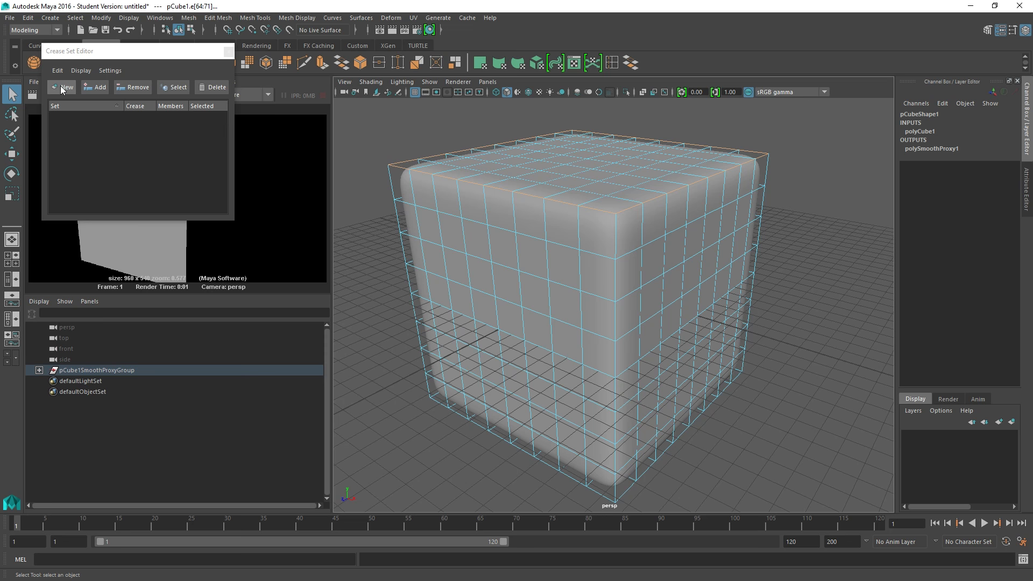
Step: Create creaseSet1 from the rim edges, return to Object Mode, and show polySmoothProxy1
click(64, 87)
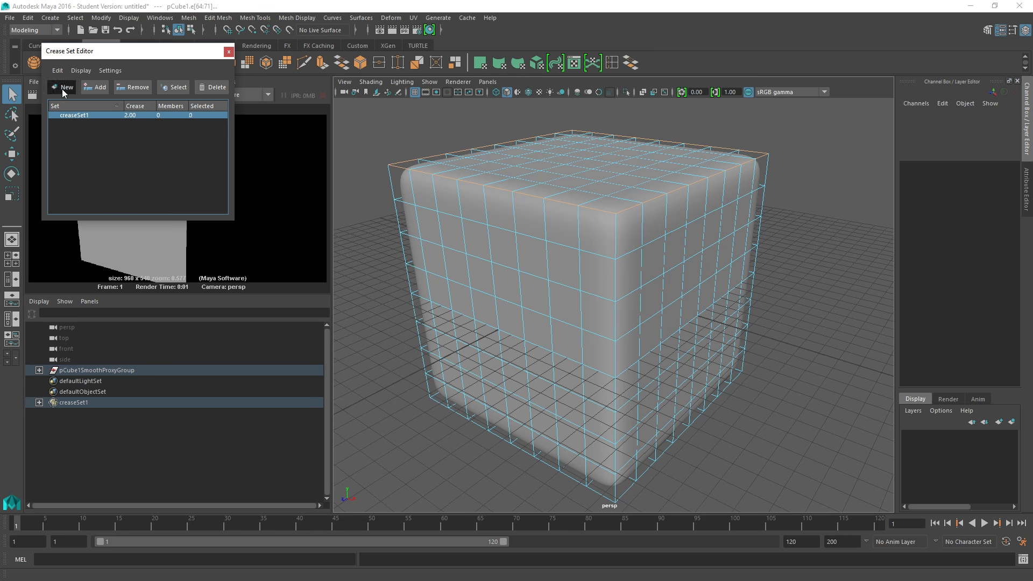
right_click(547, 162)
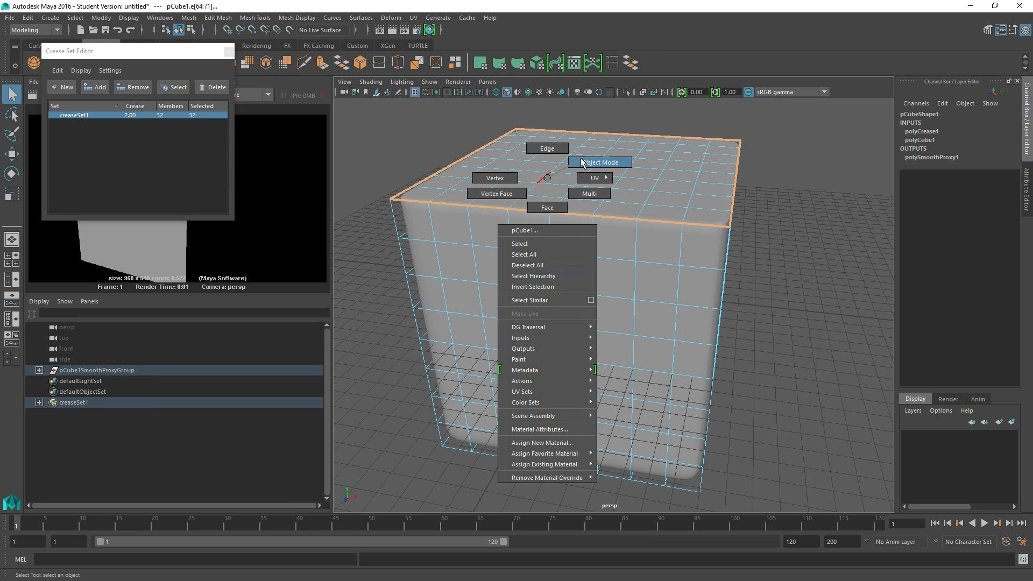
click(599, 162)
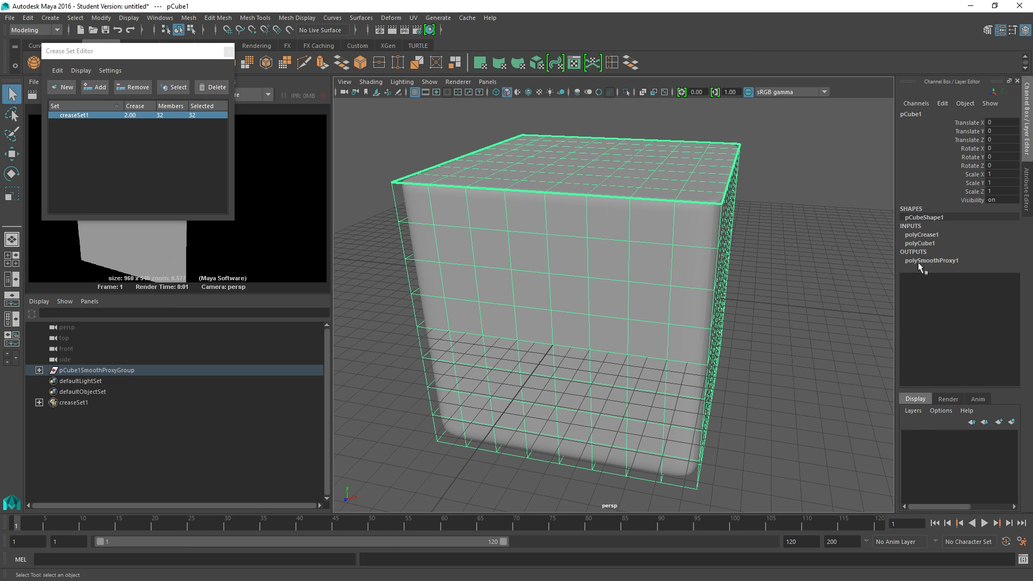
mouse_move(925, 266)
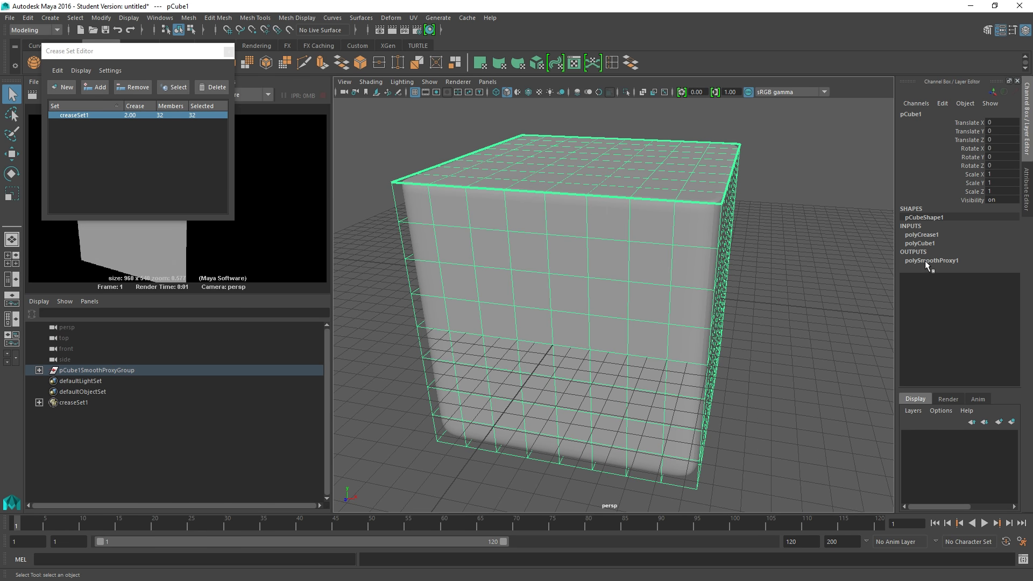
click(932, 259)
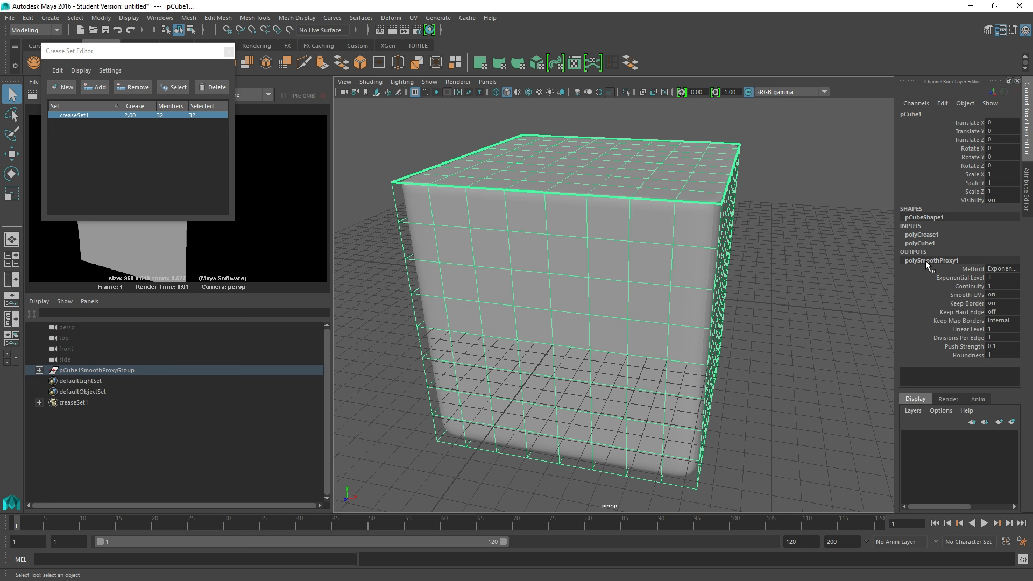
mouse_move(928, 265)
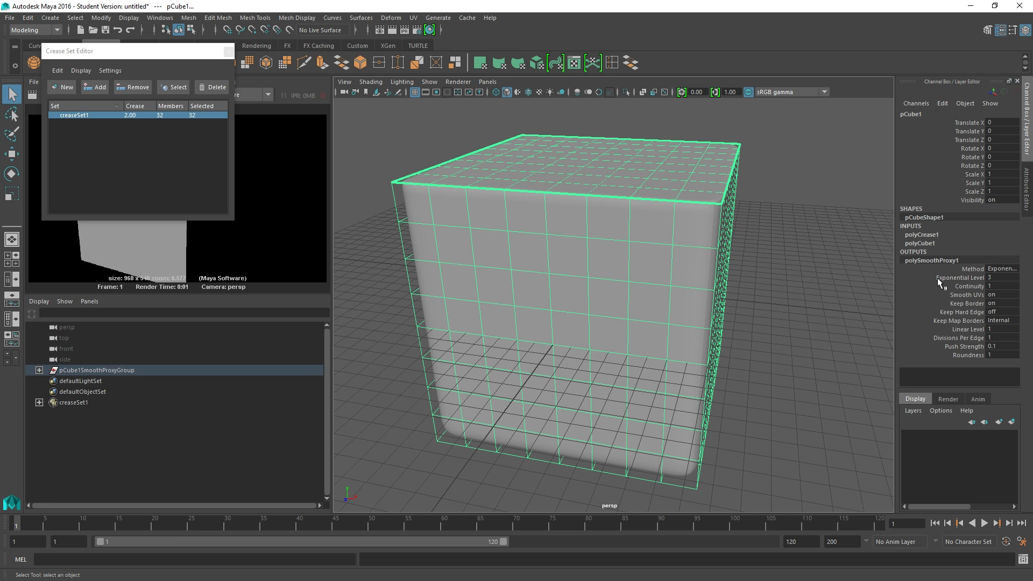
mouse_move(949, 282)
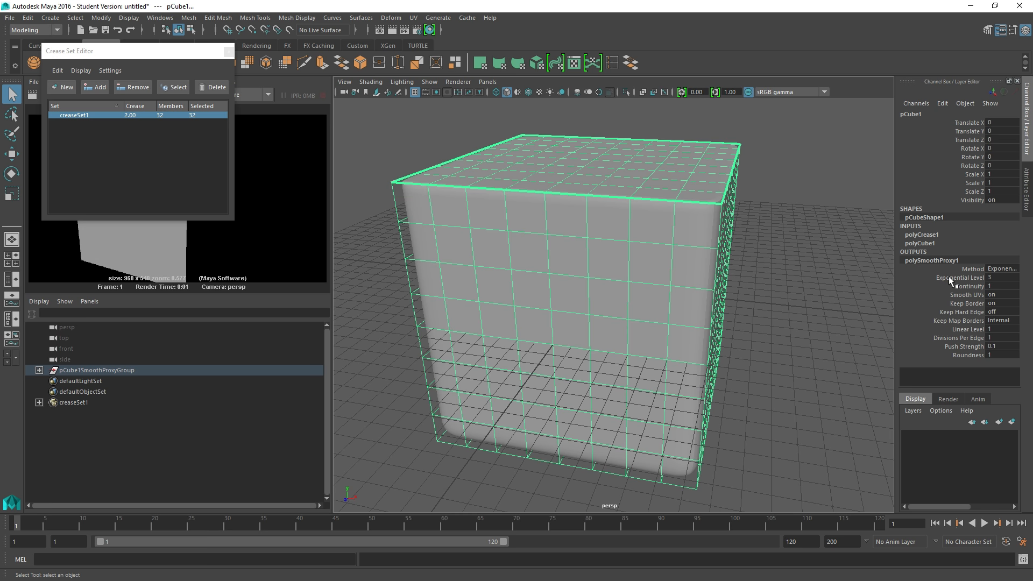
mouse_move(984, 280)
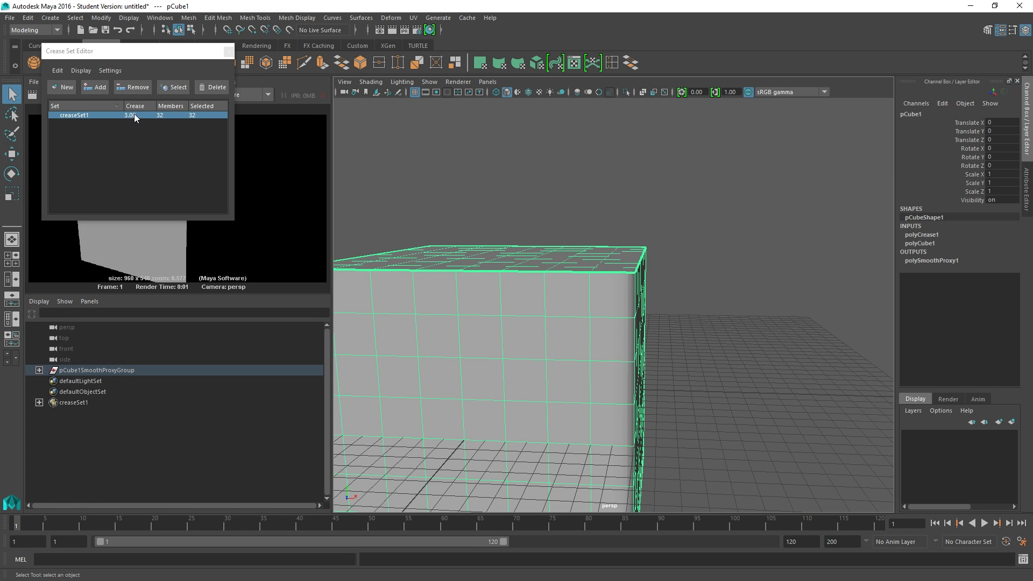
Step: Edit creaseSet1's crease value, trying other values before settling on 2.00
click(932, 259)
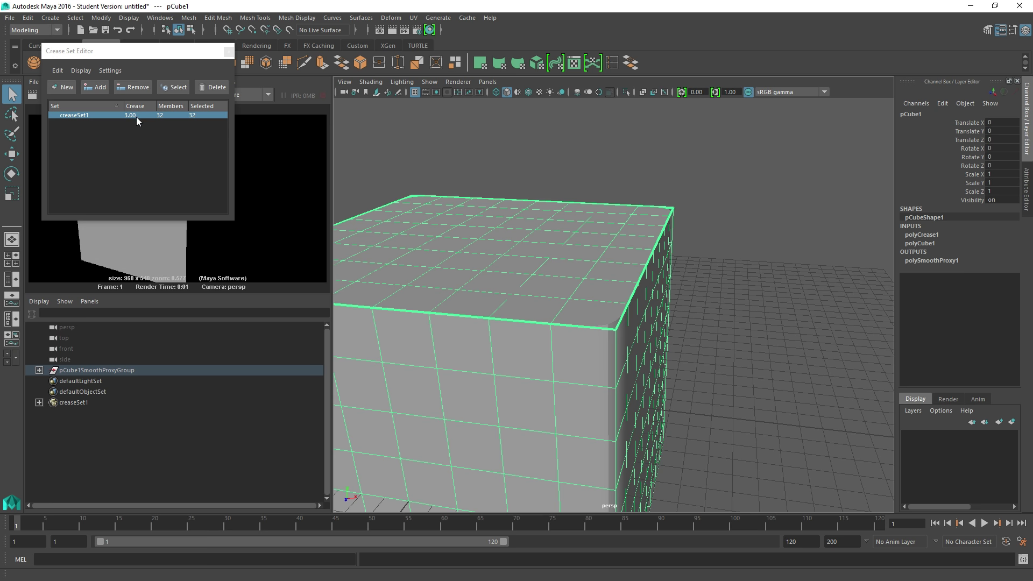
mouse_move(139, 119)
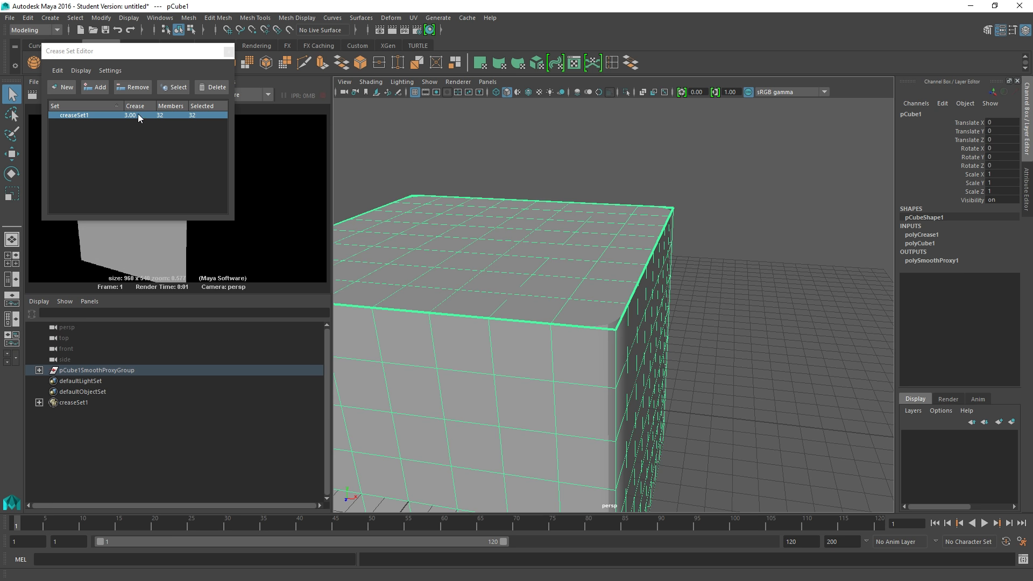
double_click(130, 114)
text(1)
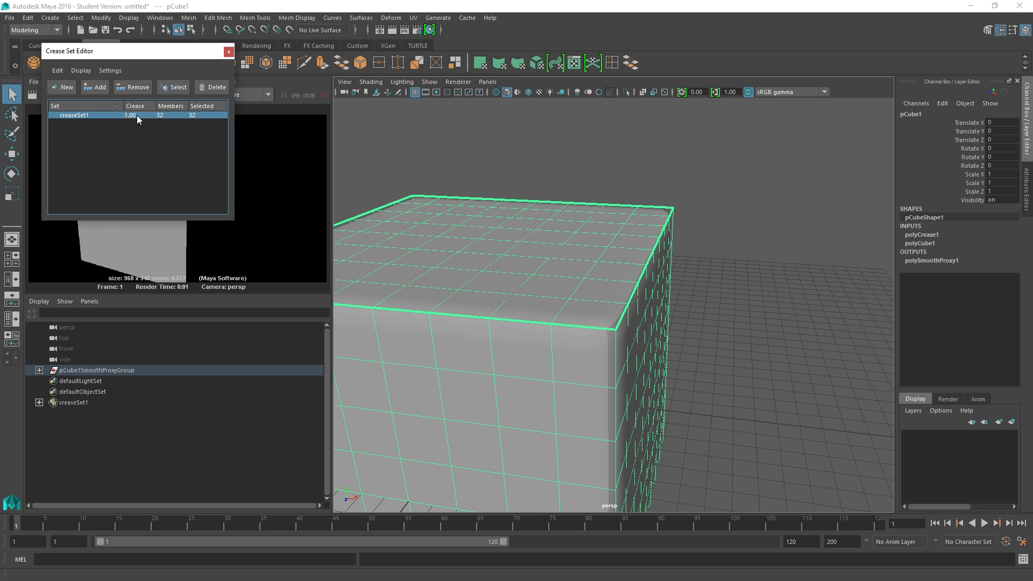
click(577, 232)
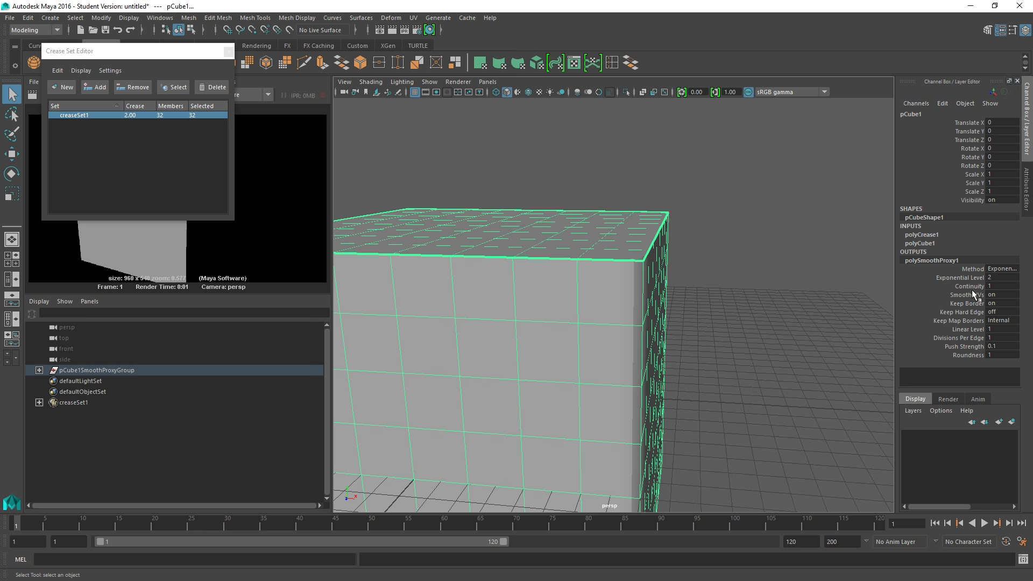
mouse_move(979, 281)
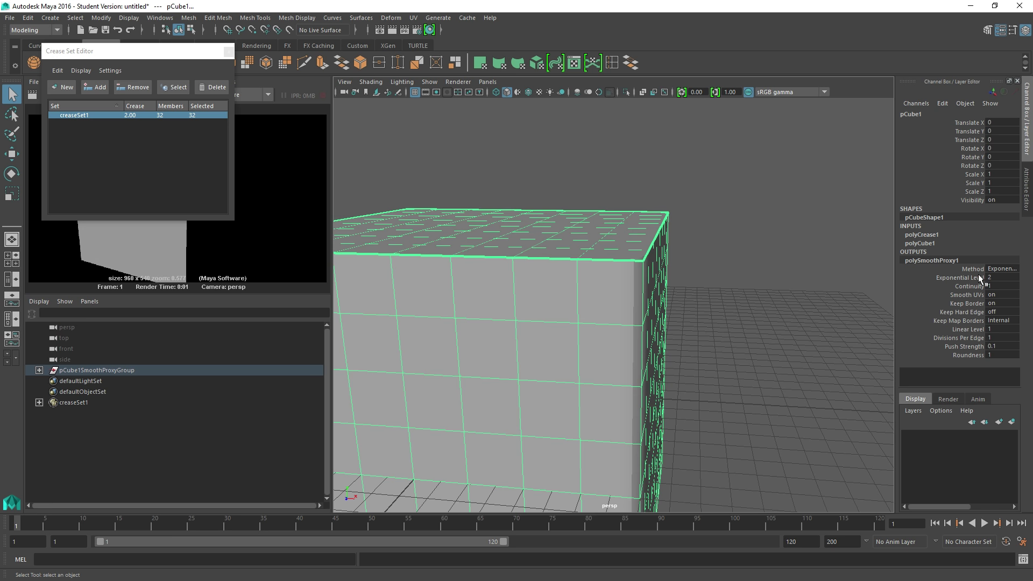
mouse_move(981, 280)
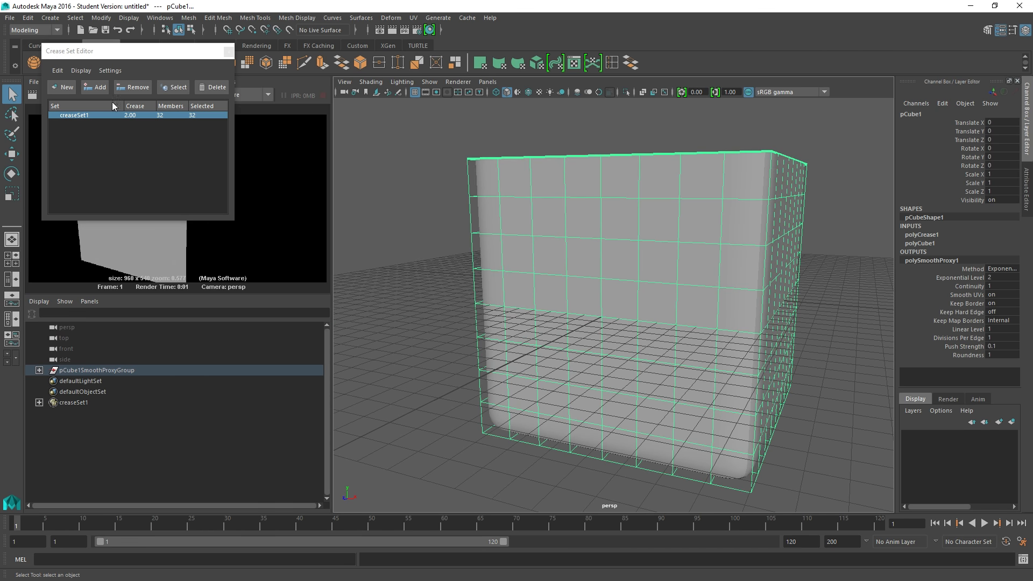
Step: Select the vertical corner edges and make them creaseSet2 with crease 1.00
right_click(513, 198)
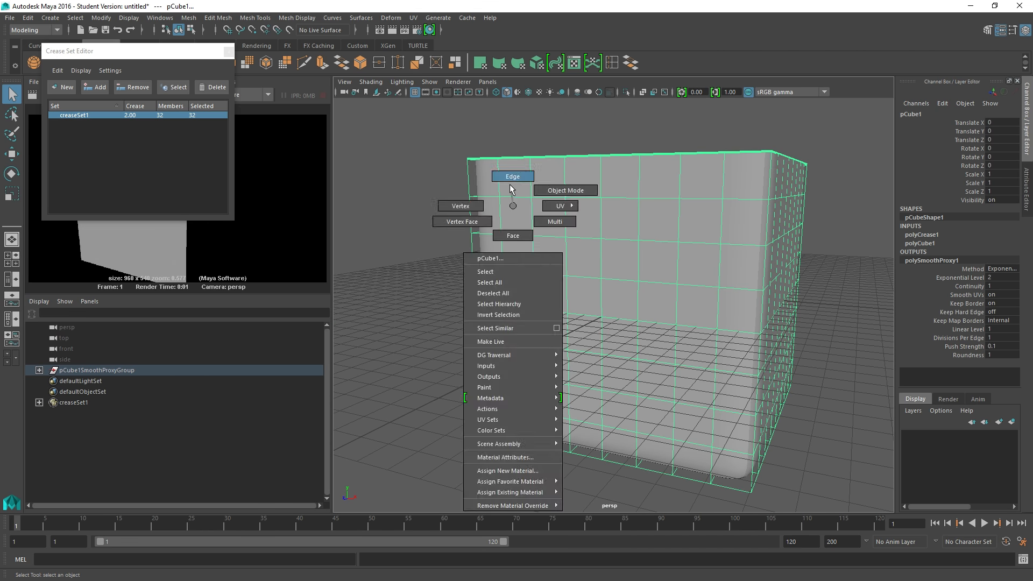
click(512, 176)
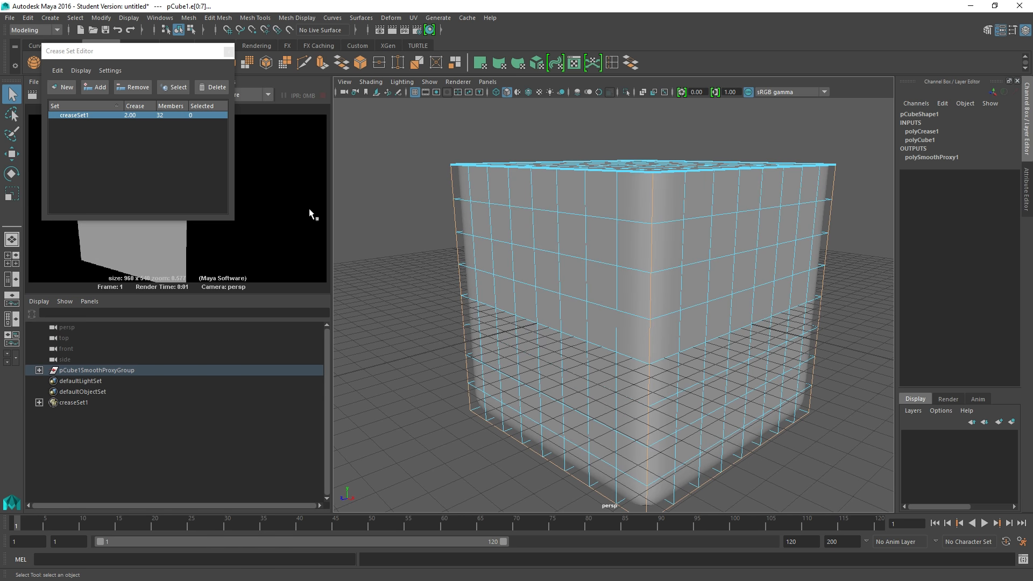
click(61, 86)
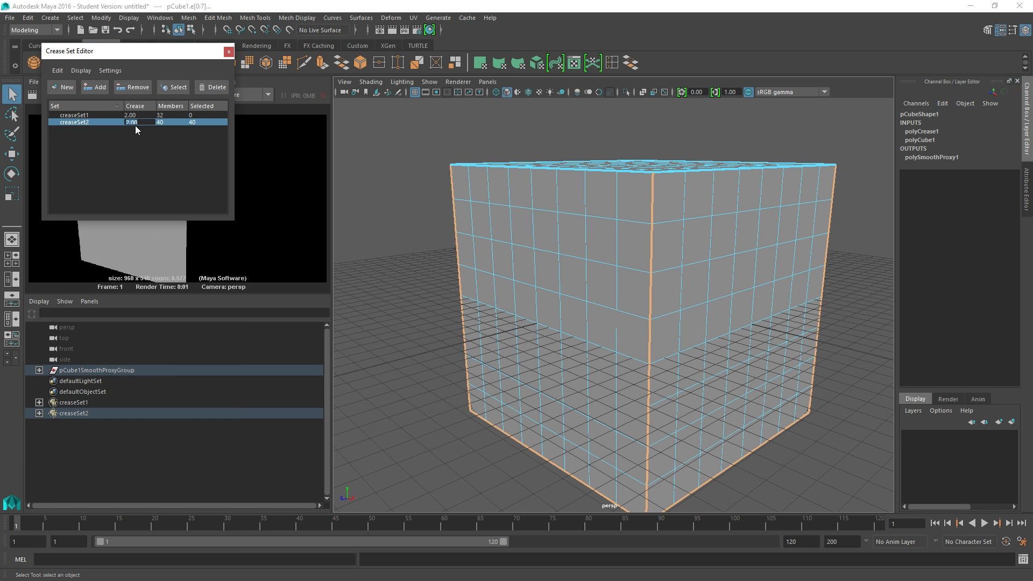
text(1.00)
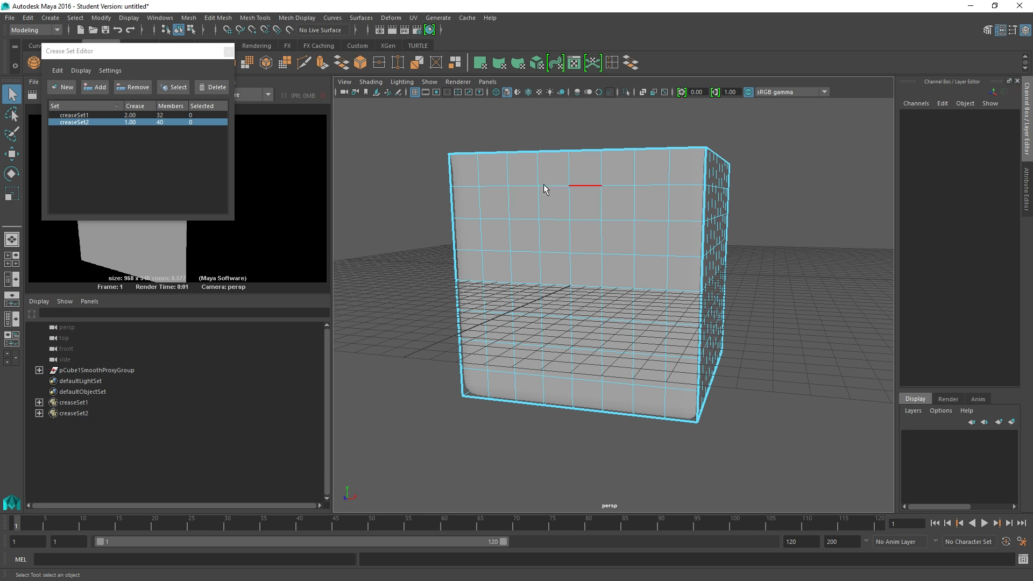
Step: Remove all creased edges from both sets, then delete the empty crease sets
click(173, 87)
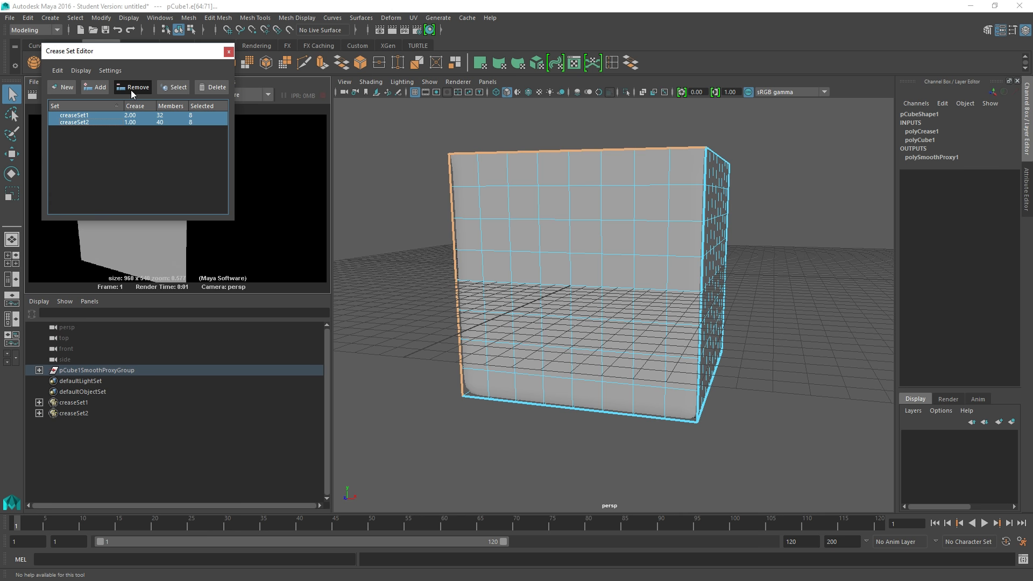
click(135, 86)
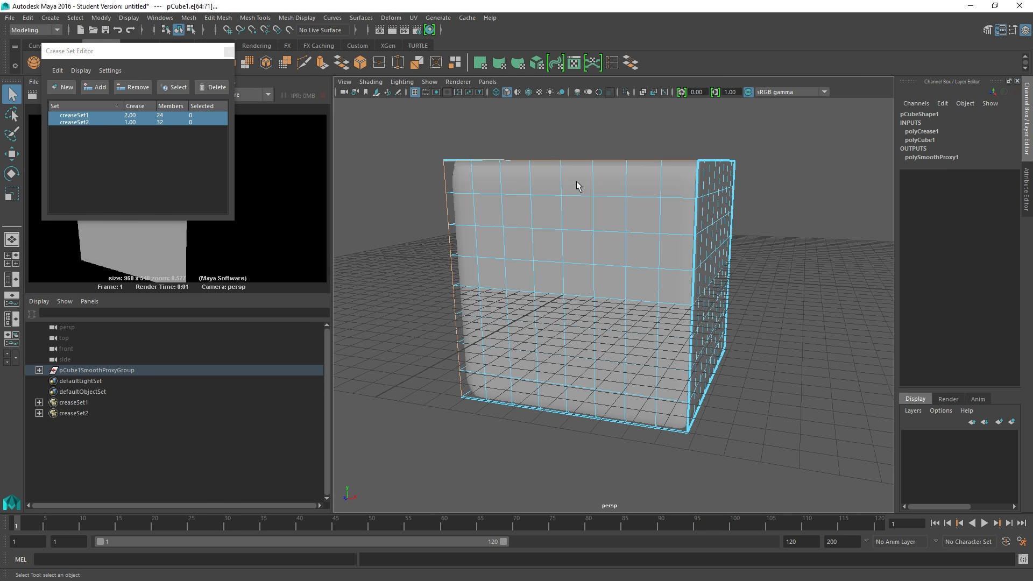
click(405, 114)
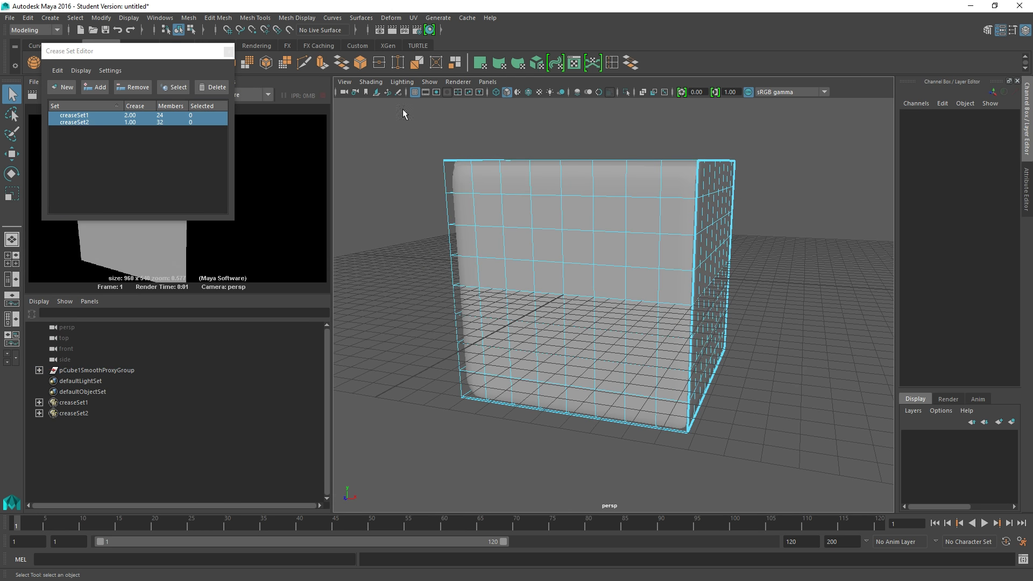
click(133, 87)
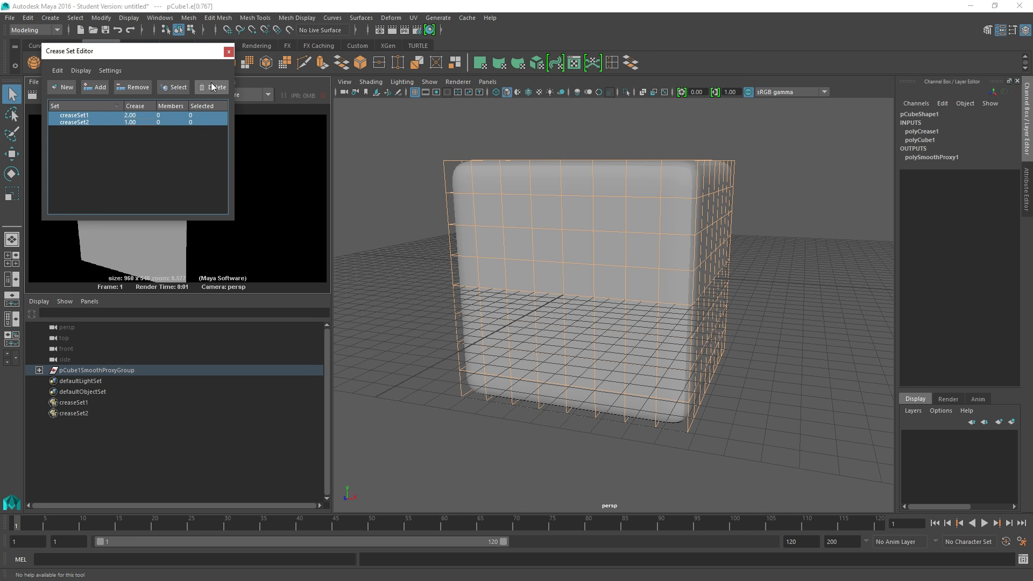
click(216, 86)
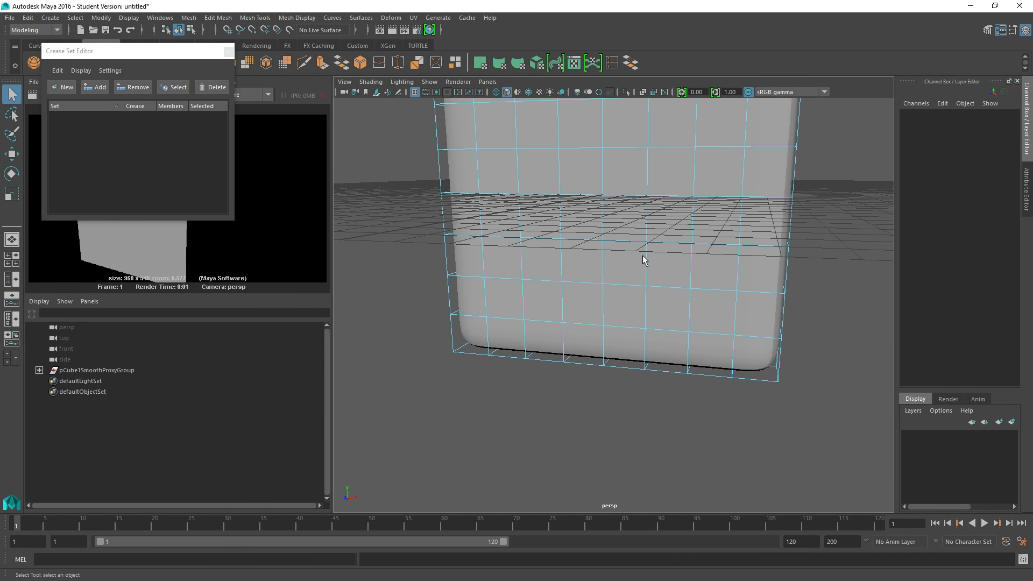
Step: Expand pCube1SmoothProxyGroup and select pCube2 to compare the cage with the smoothed mesh
click(666, 310)
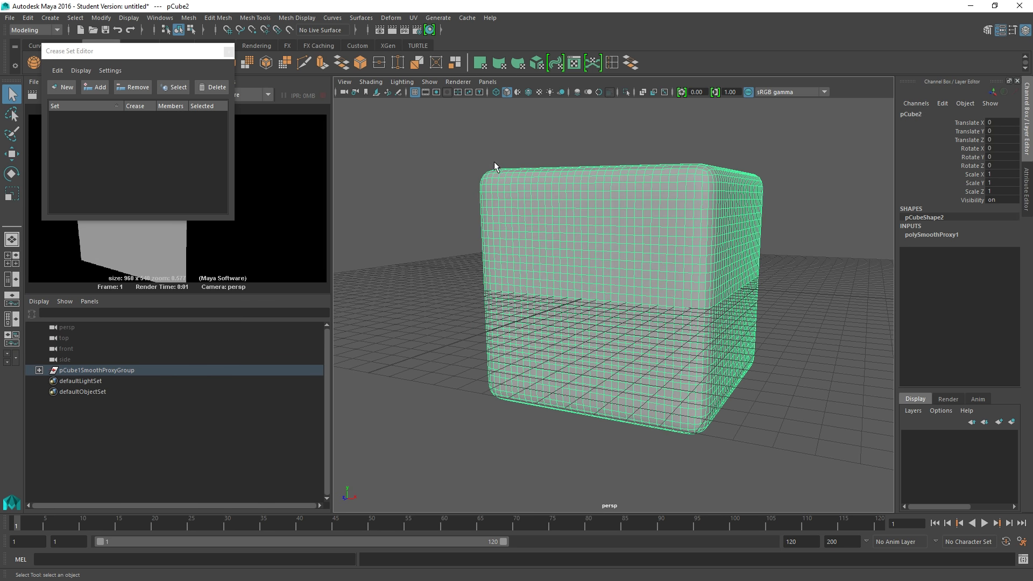
mouse_move(599, 279)
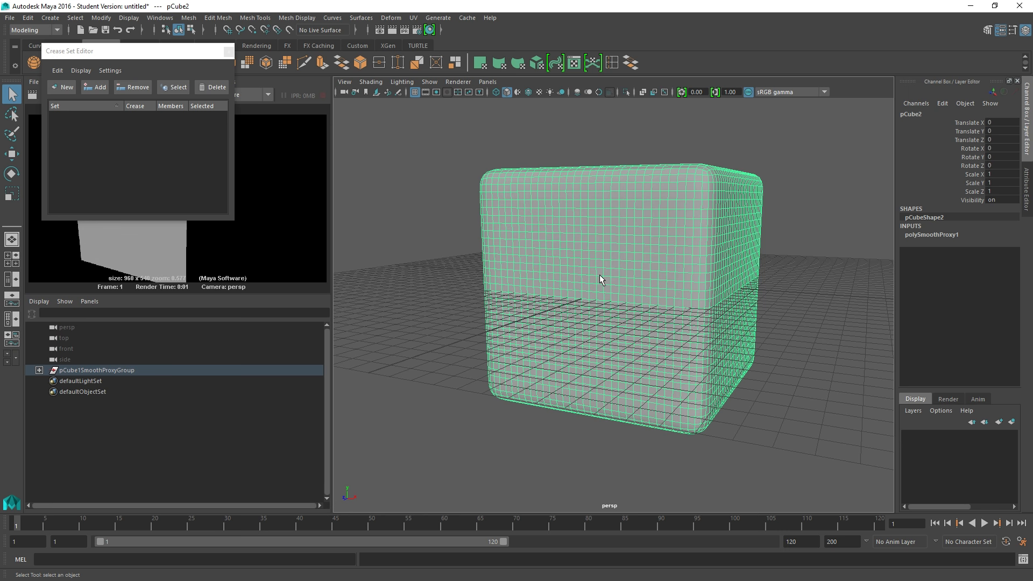
mouse_move(473, 182)
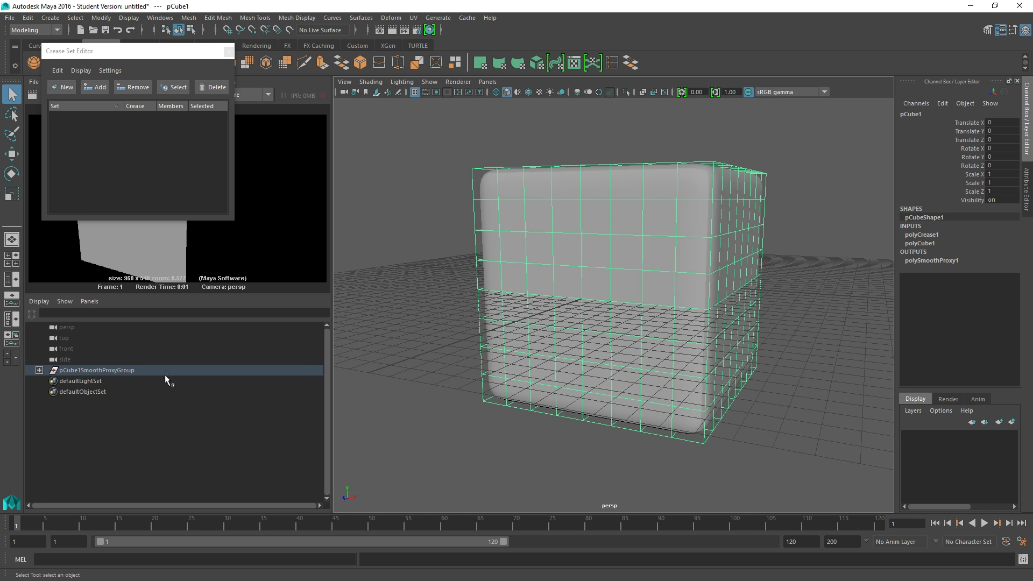
click(39, 369)
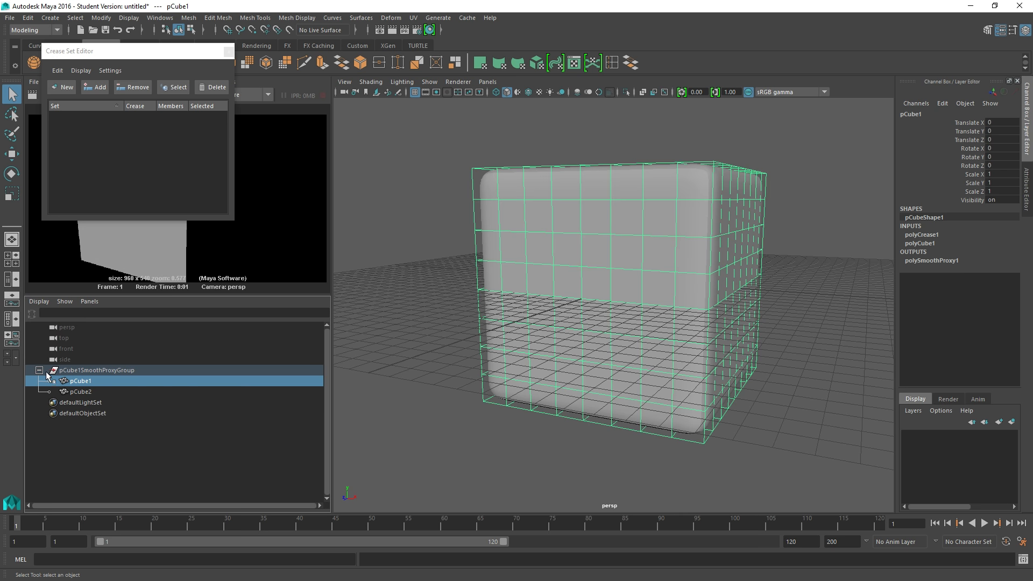
mouse_move(85, 384)
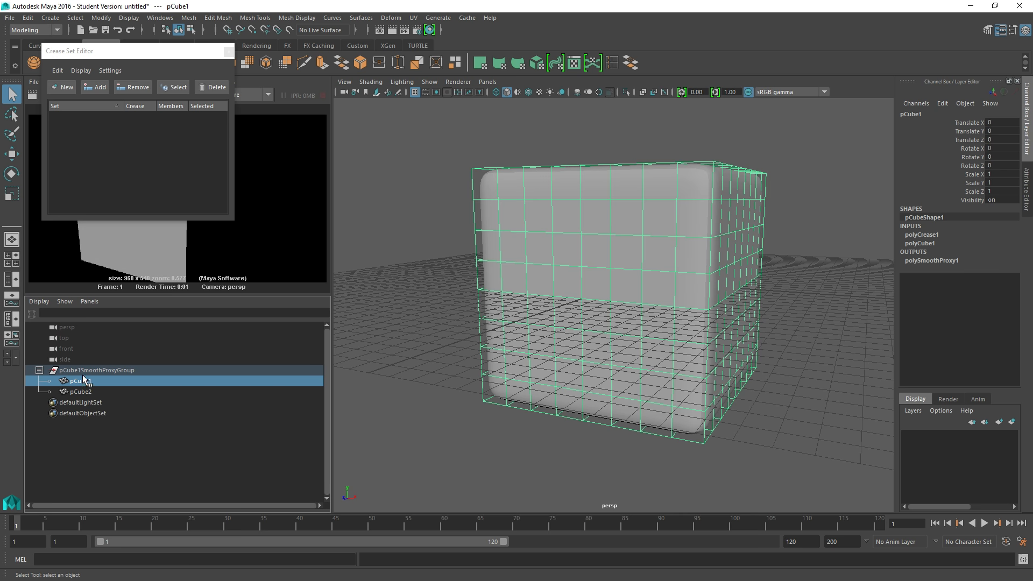
mouse_move(89, 383)
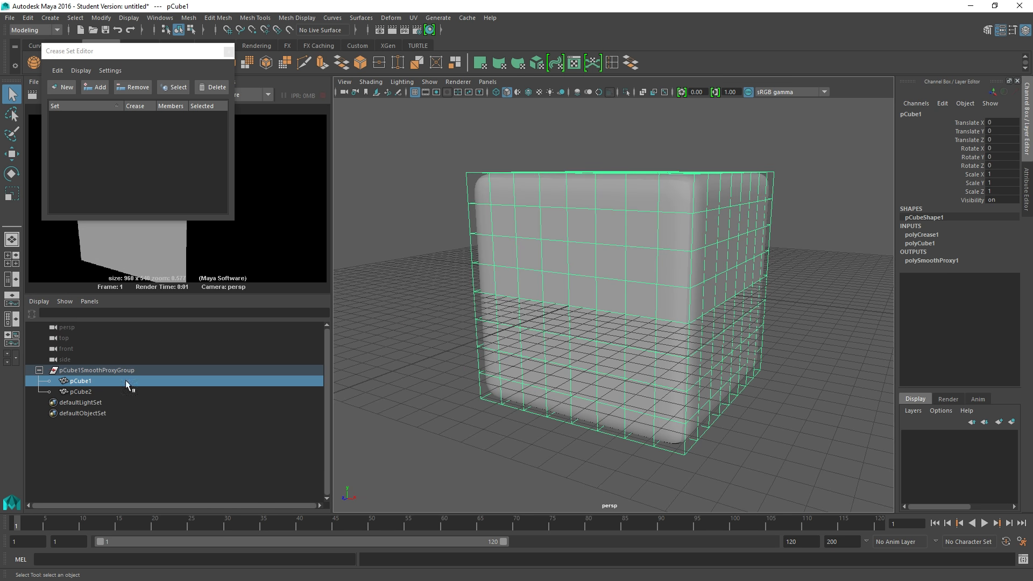
click(80, 392)
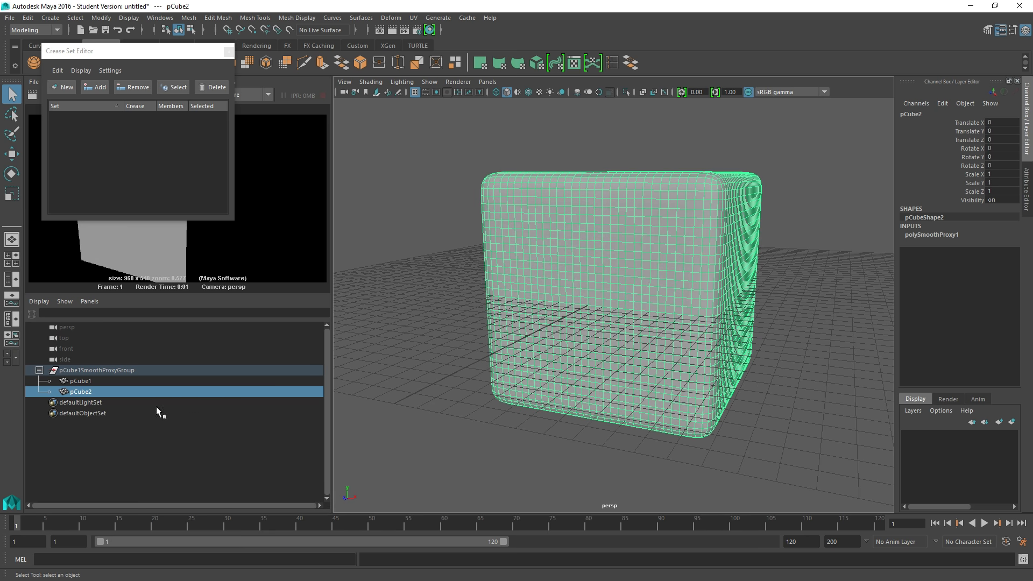
Step: Select the proxy cage pCube1 and its lower front faces for the mouth opening
click(79, 382)
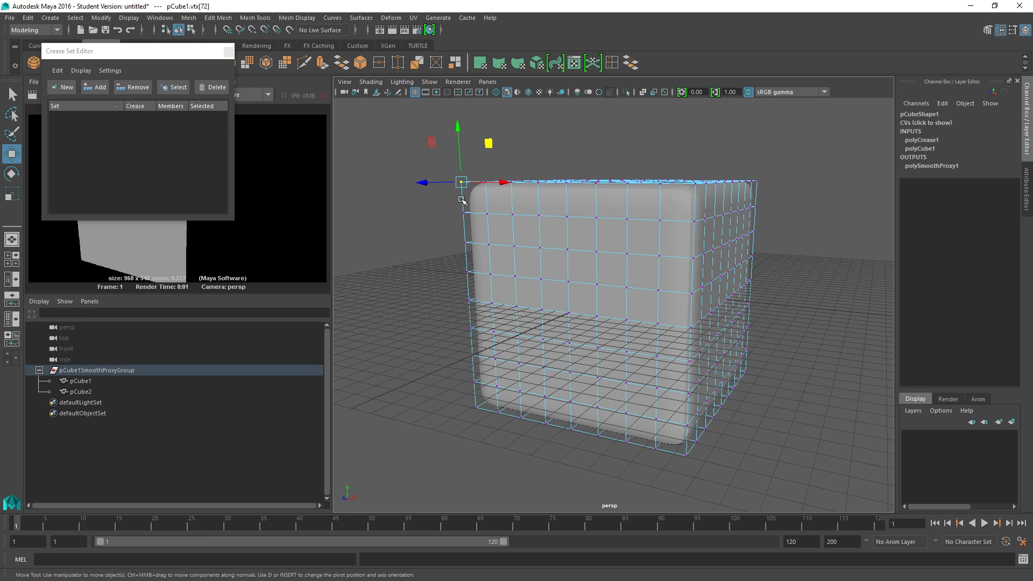
click(80, 381)
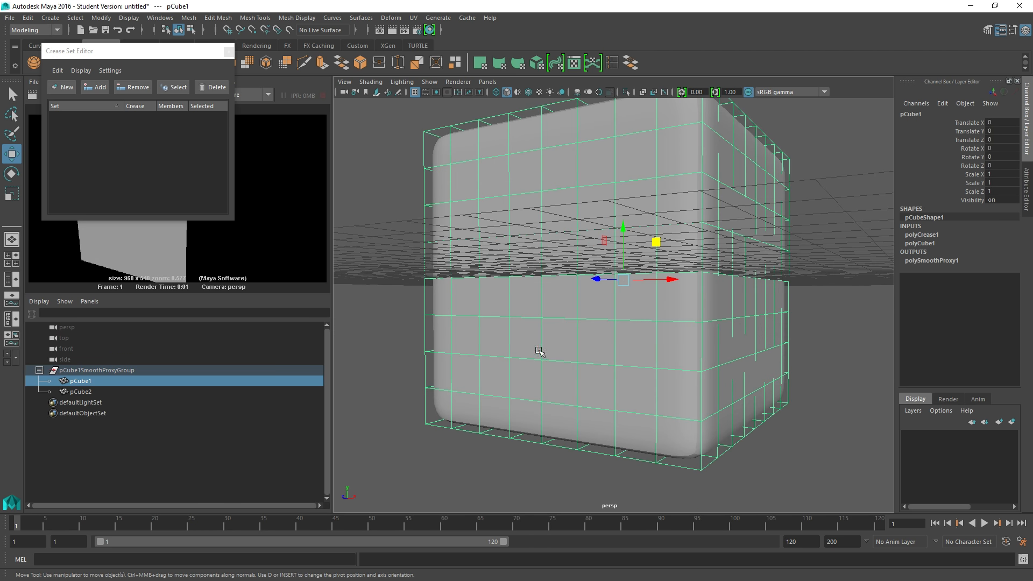
click(518, 376)
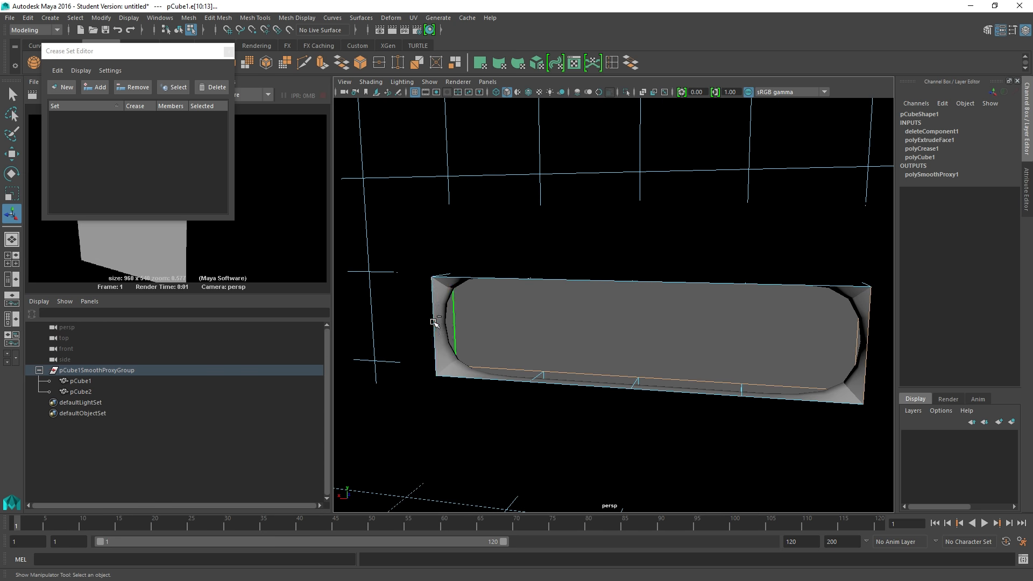
Step: Crease the mouth opening's 20 rim edges at 2.00 in a new crease set
click(479, 277)
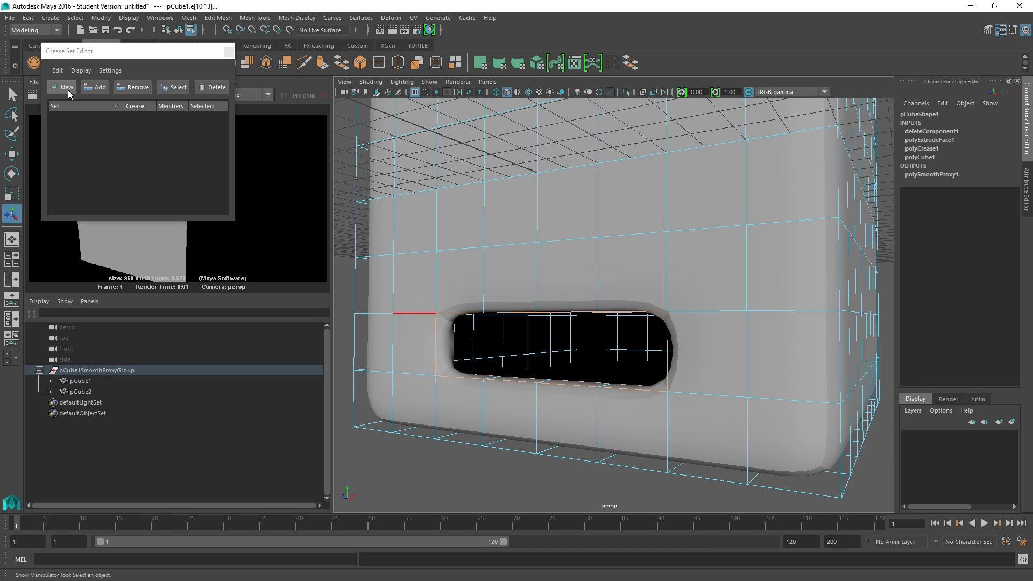
click(61, 86)
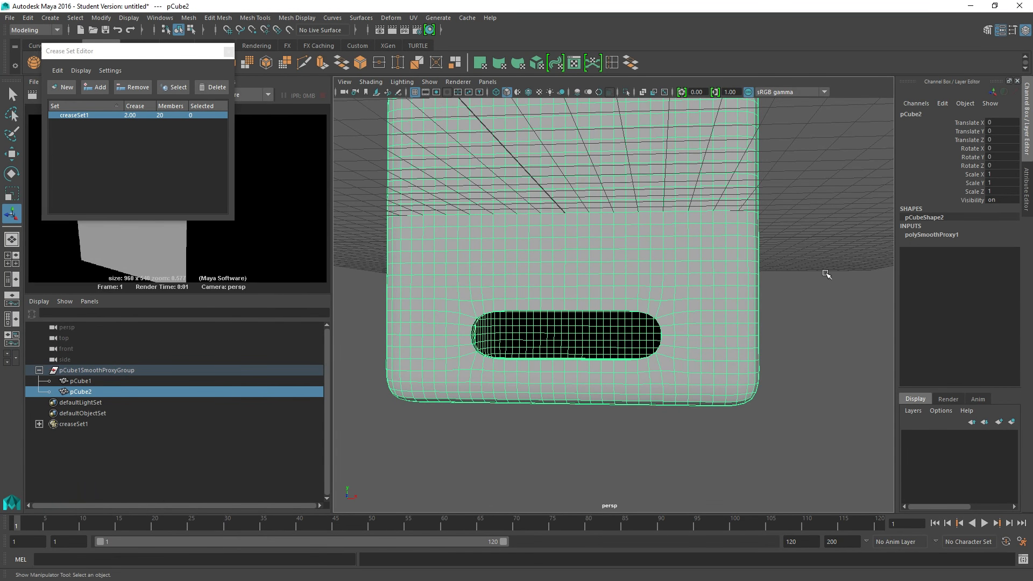
click(931, 235)
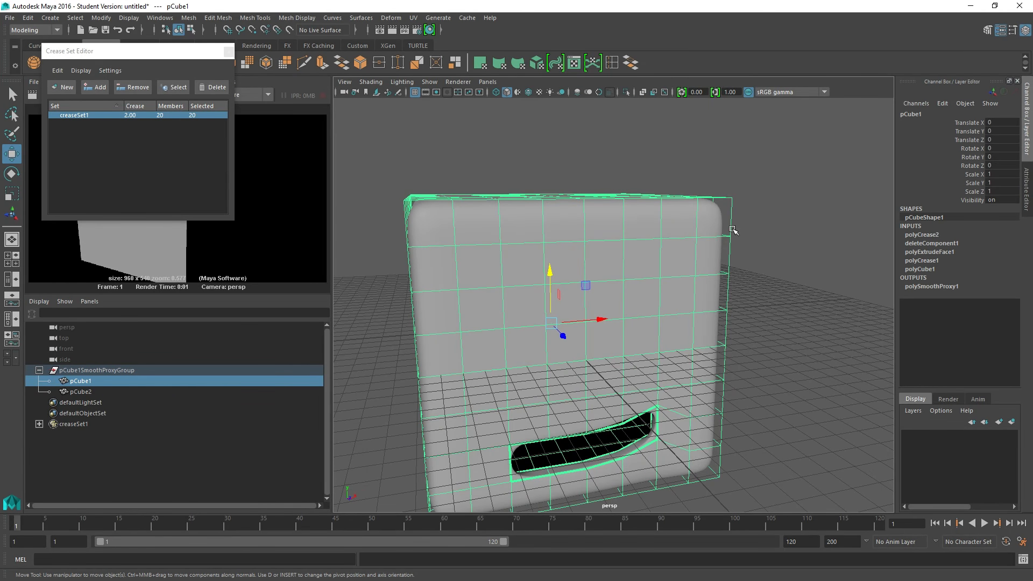
mouse_move(725, 345)
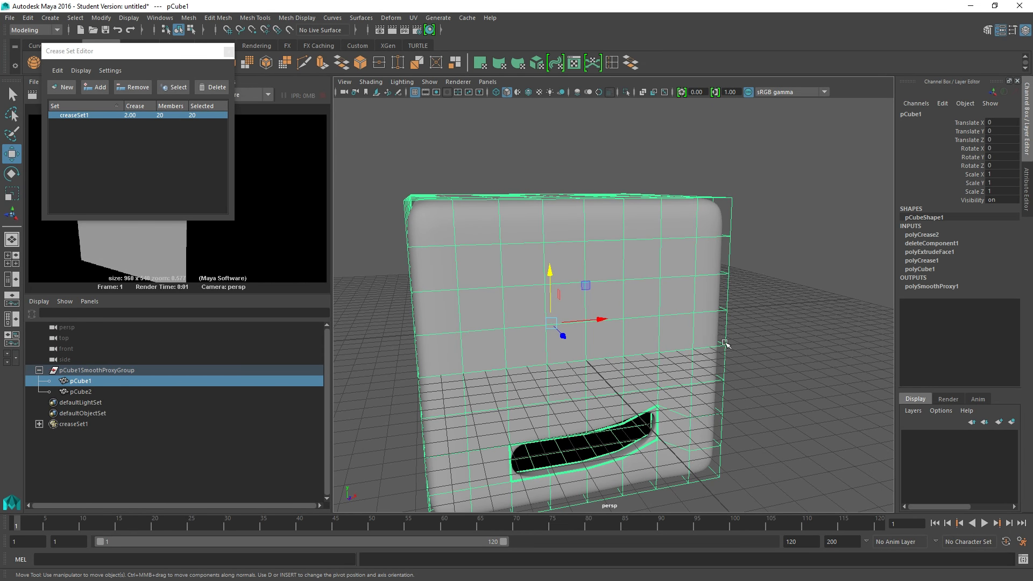
mouse_move(722, 305)
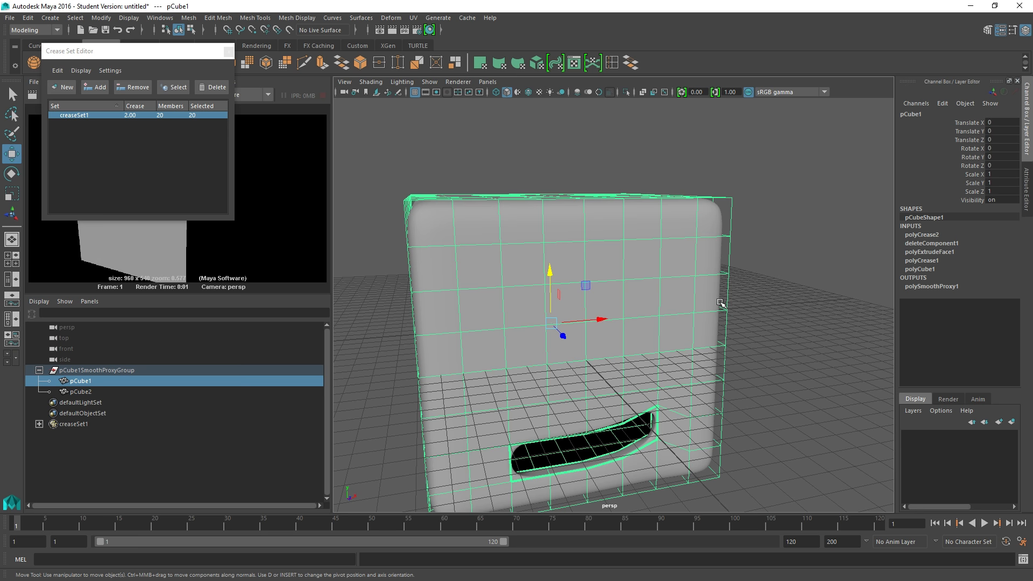
mouse_move(719, 300)
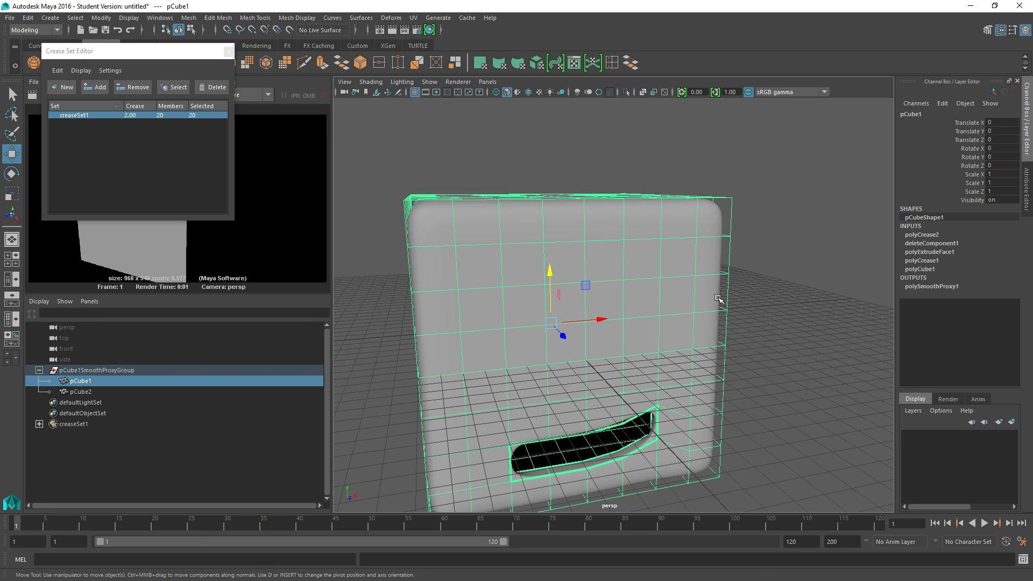
mouse_move(692, 308)
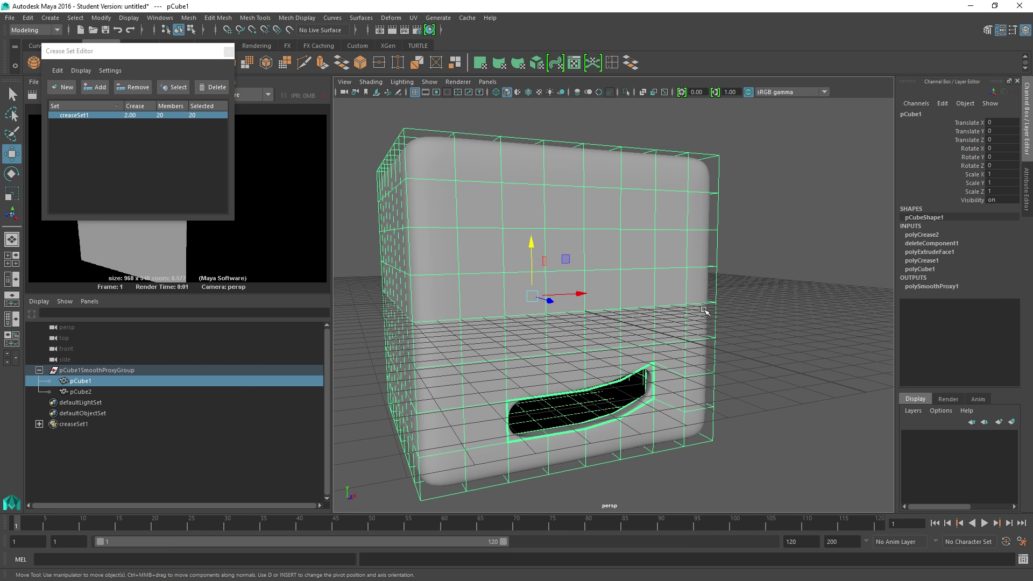
mouse_move(447, 362)
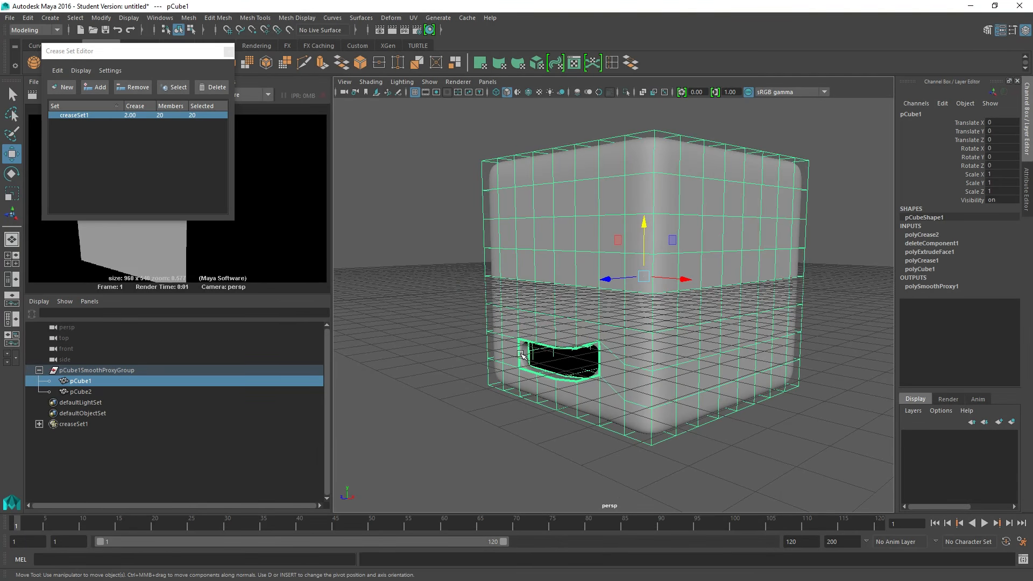
Step: Select the smoothed mesh pCube2 to inspect the reshaped mouth opening
click(80, 392)
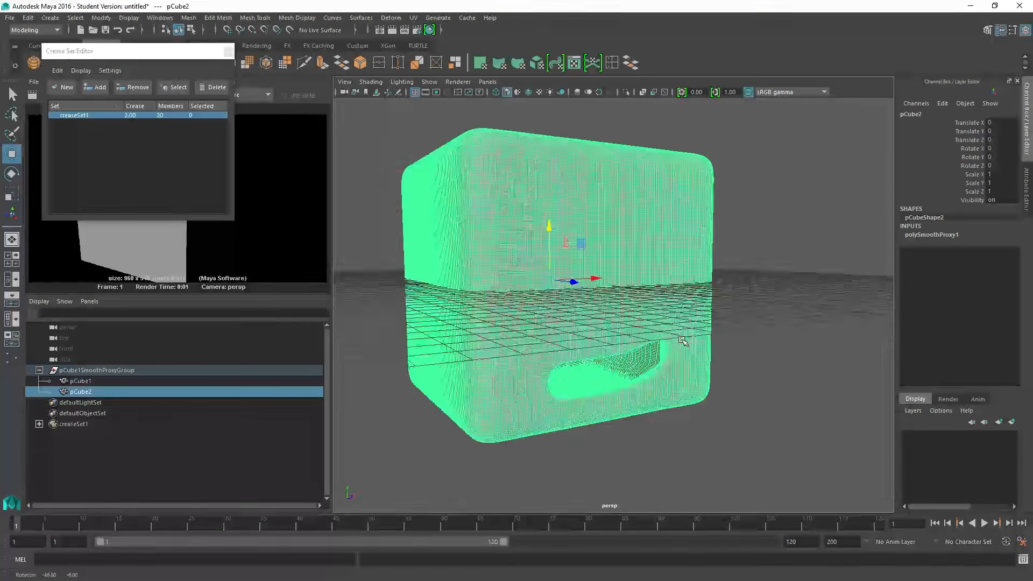